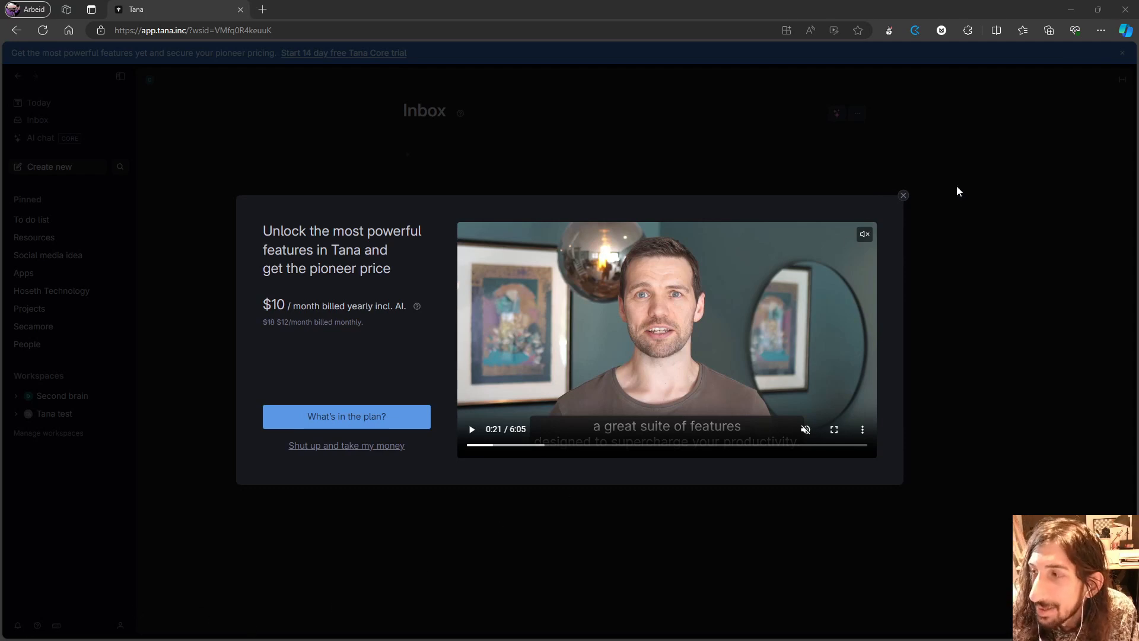
Step: Close the Tana Core upgrade popup to reveal the empty Inbox page
click(903, 195)
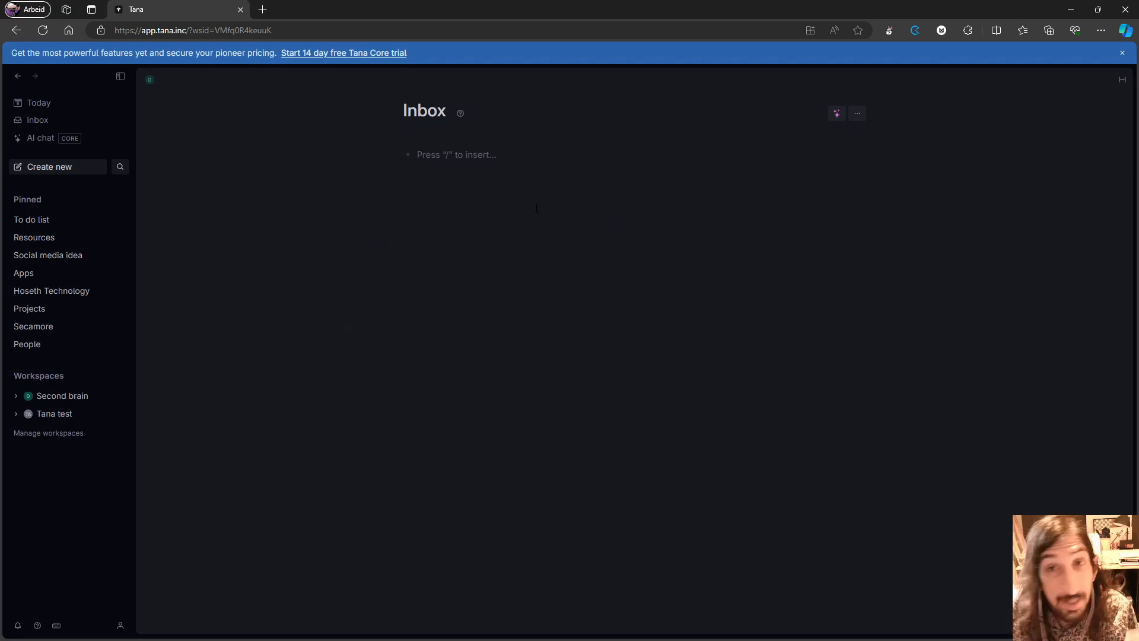
mouse_move(344, 59)
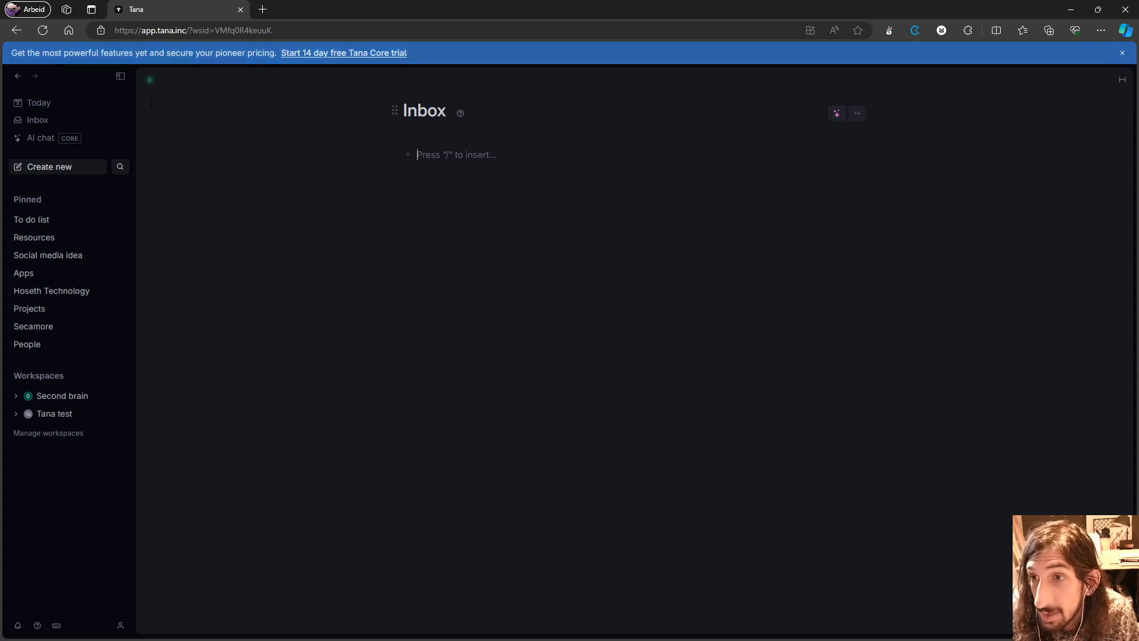
Step: Reopen the pricing popup via the 'Start 14 day free Tana Core trial' banner
click(343, 52)
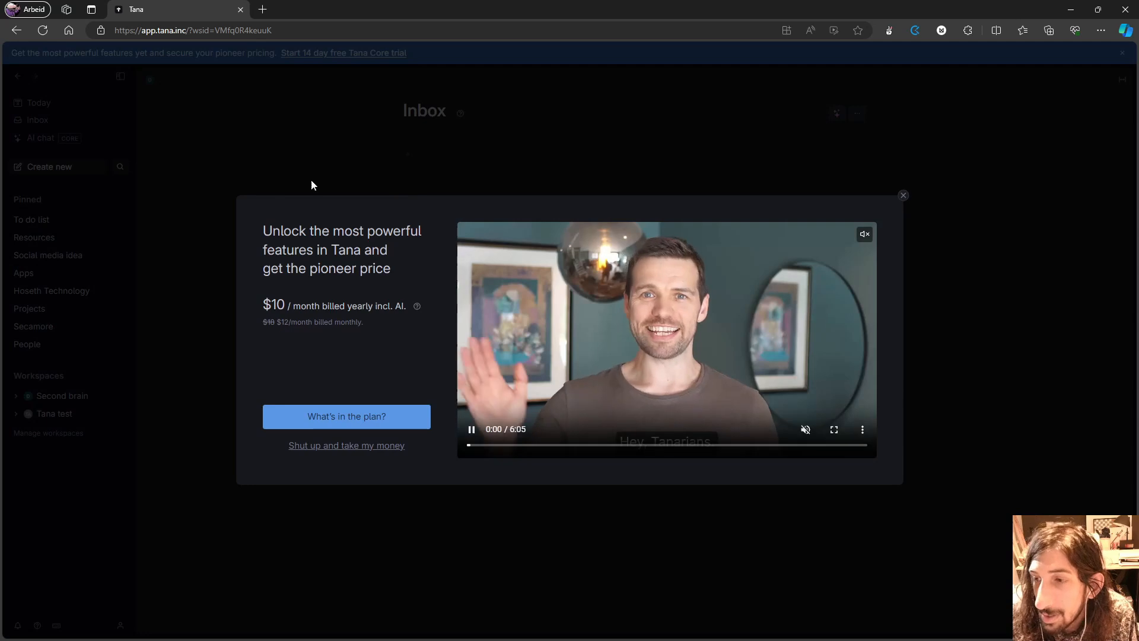
mouse_move(321, 198)
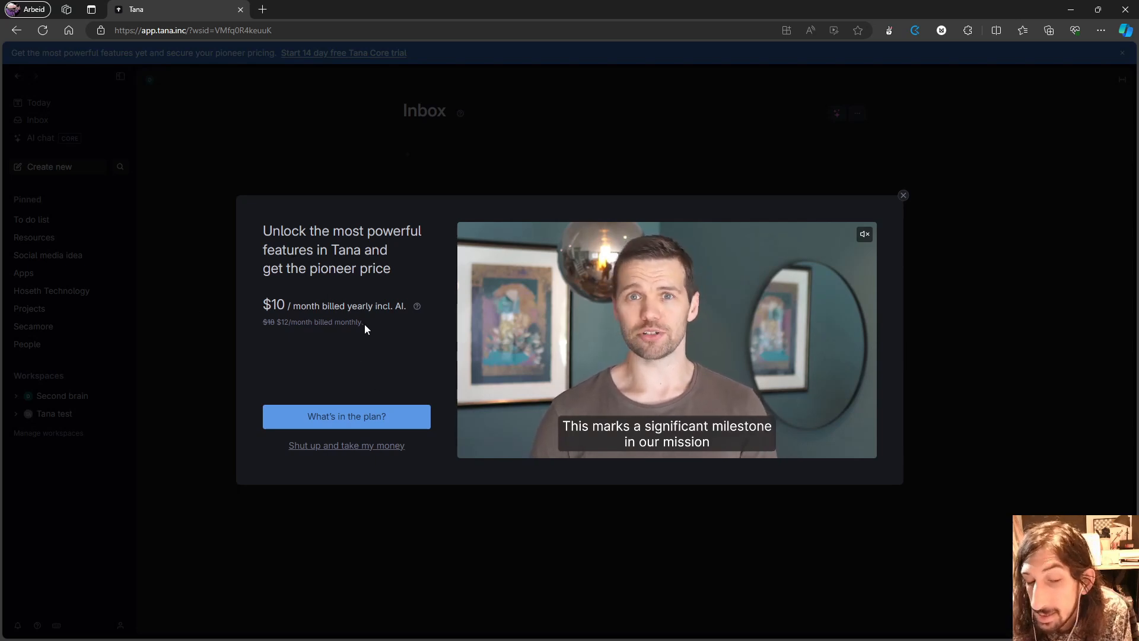
mouse_move(368, 385)
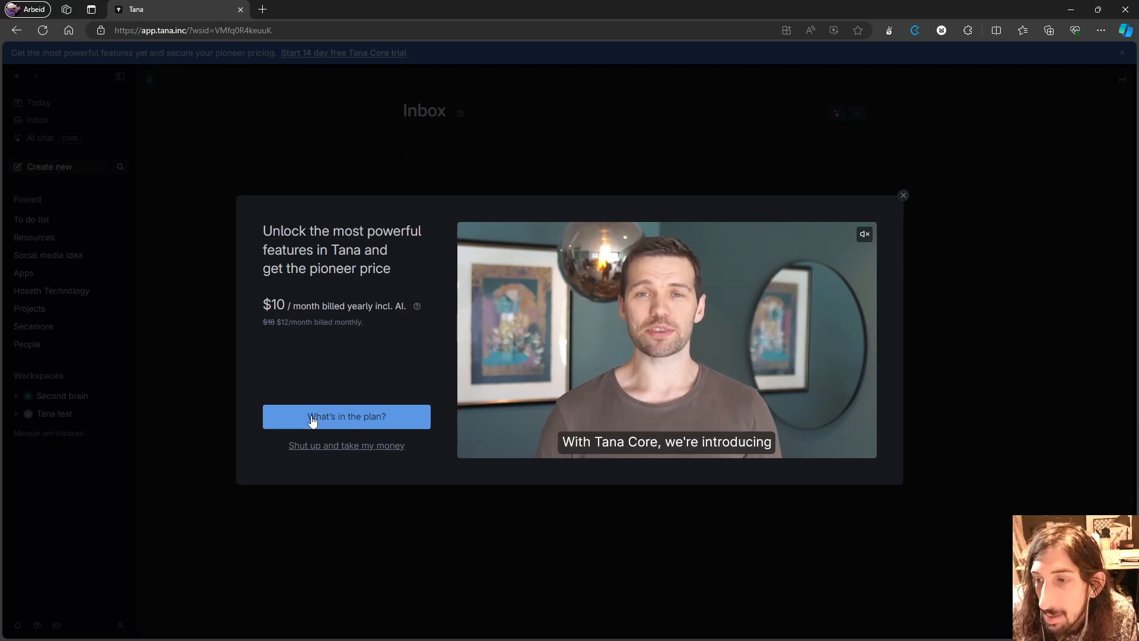
click(346, 416)
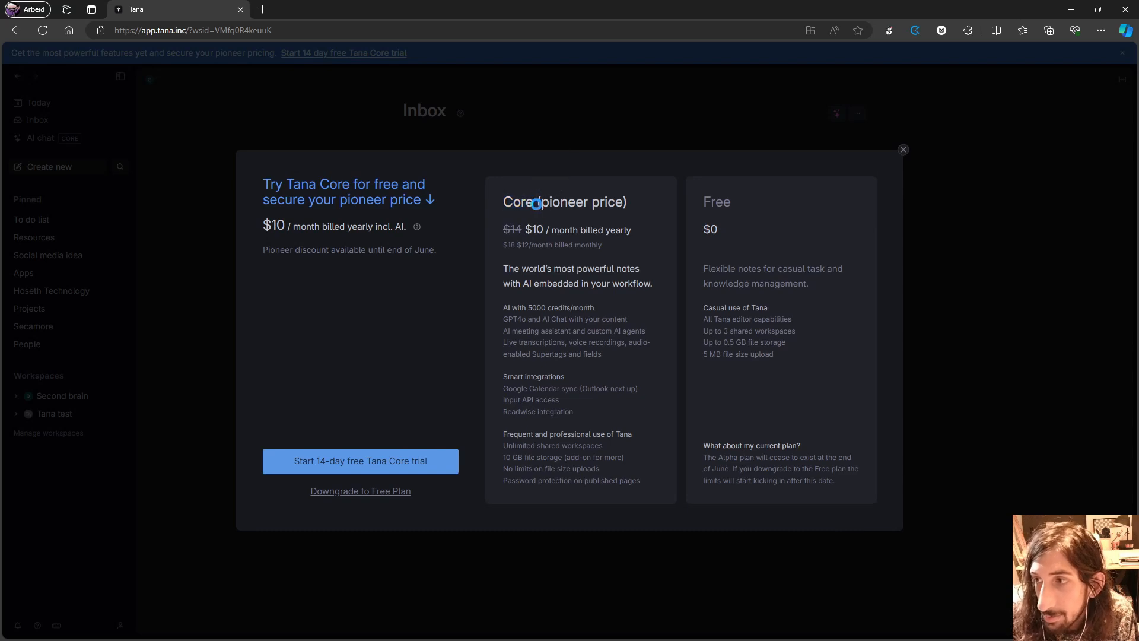
double_click(518, 201)
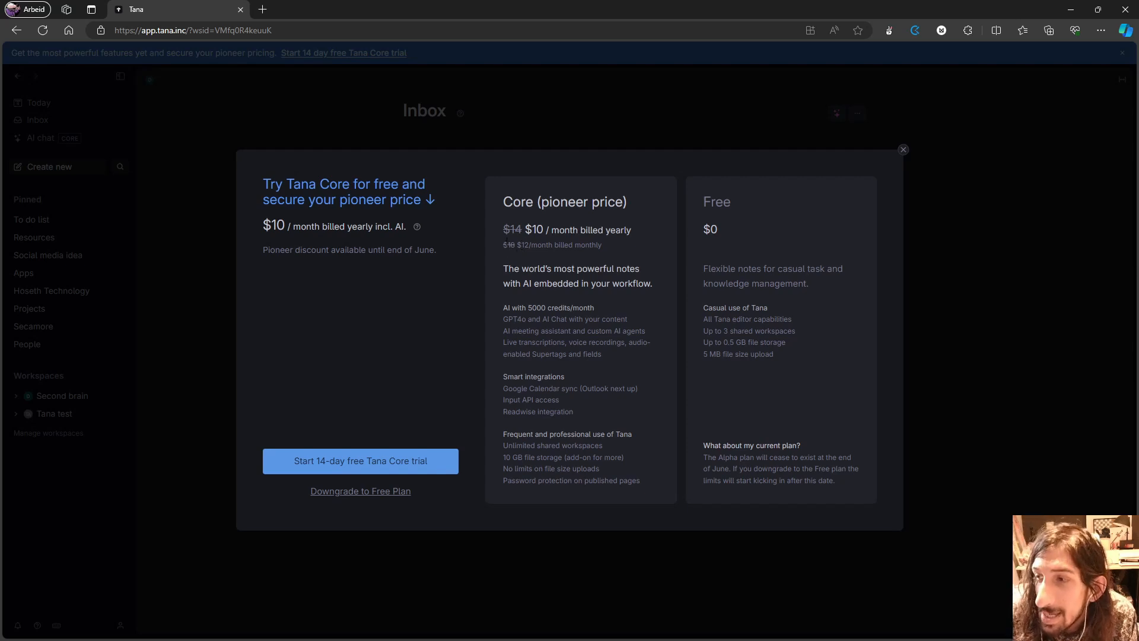
mouse_move(525, 262)
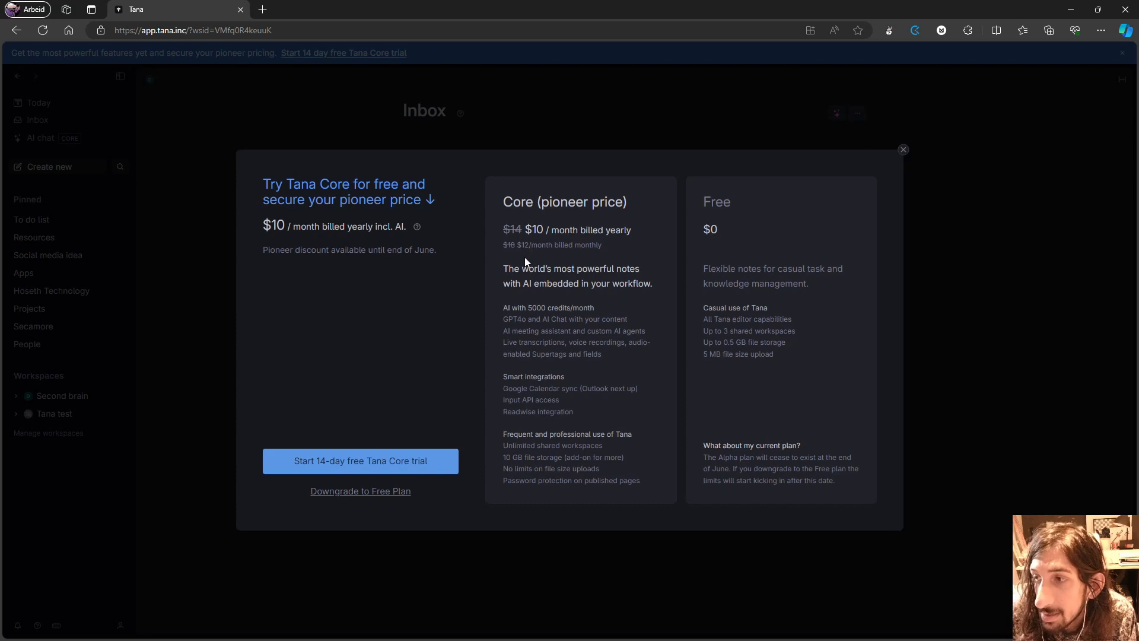
mouse_move(550, 255)
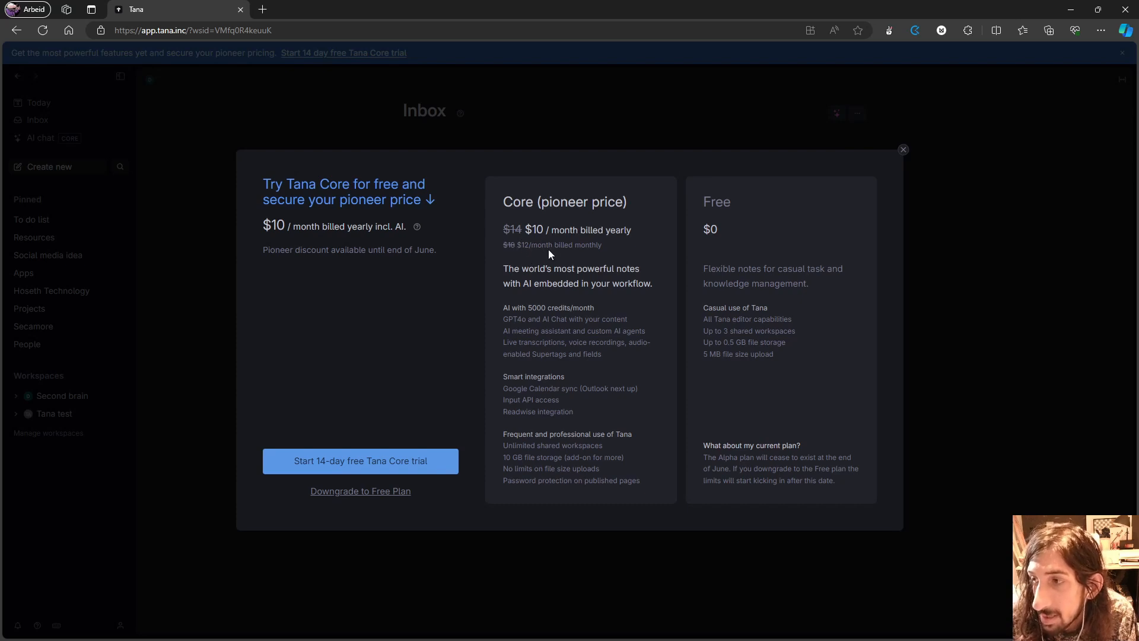
mouse_move(488, 253)
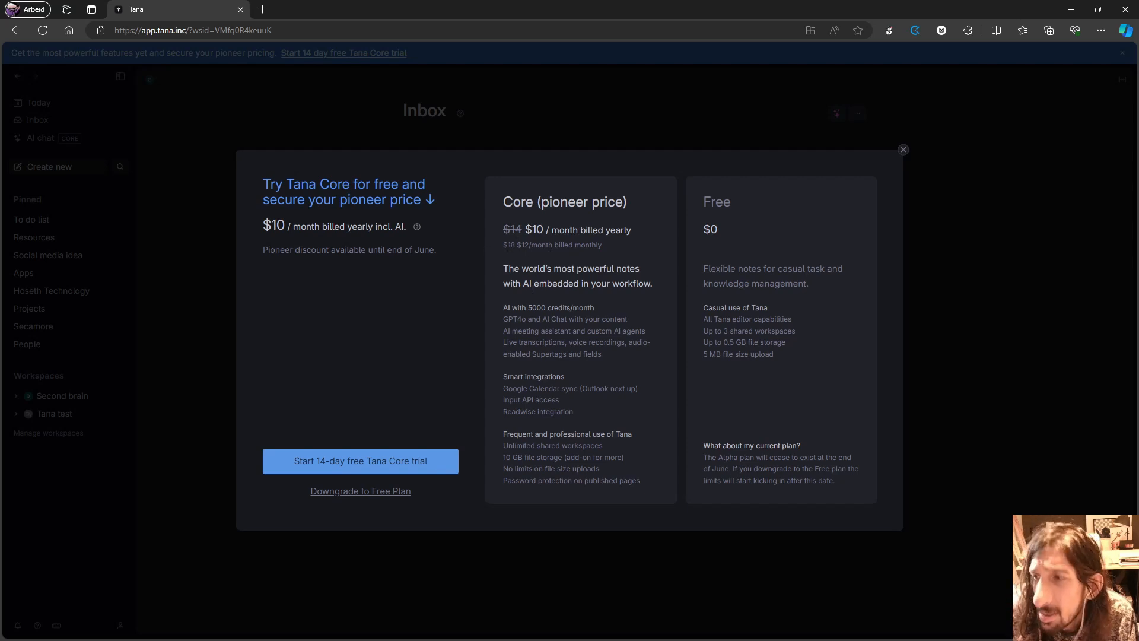
mouse_move(466, 261)
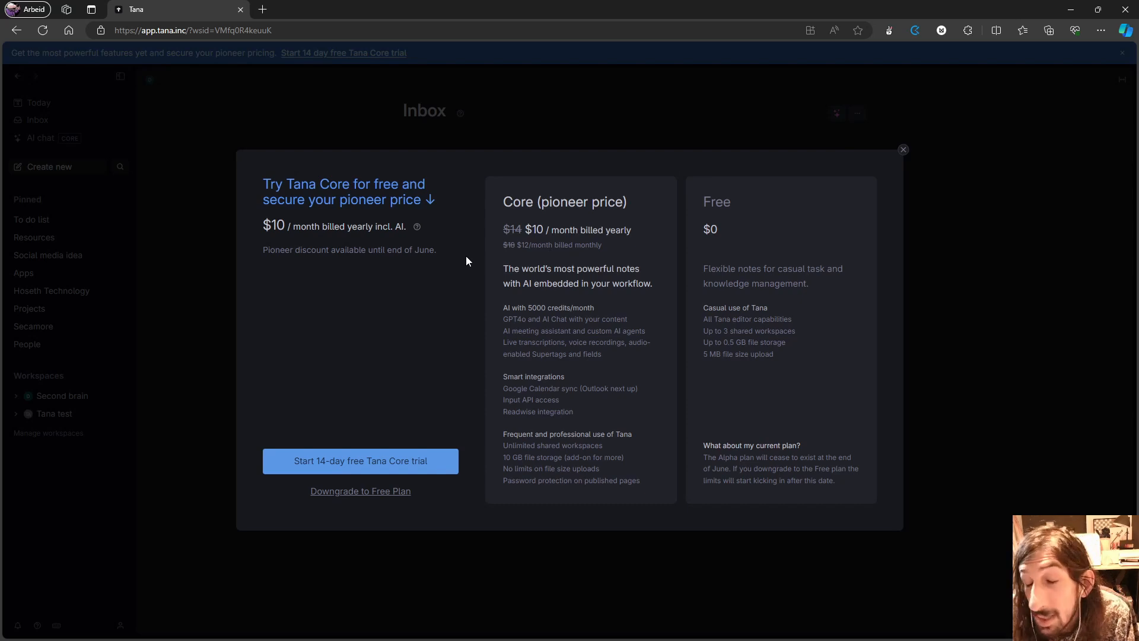
mouse_move(445, 321)
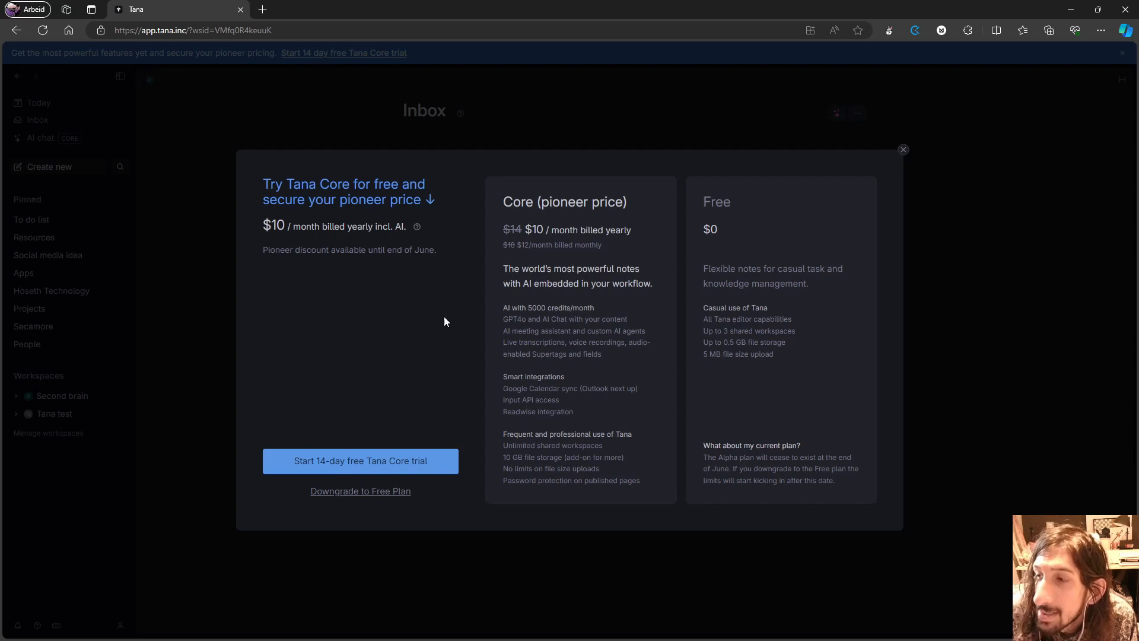
mouse_move(521, 262)
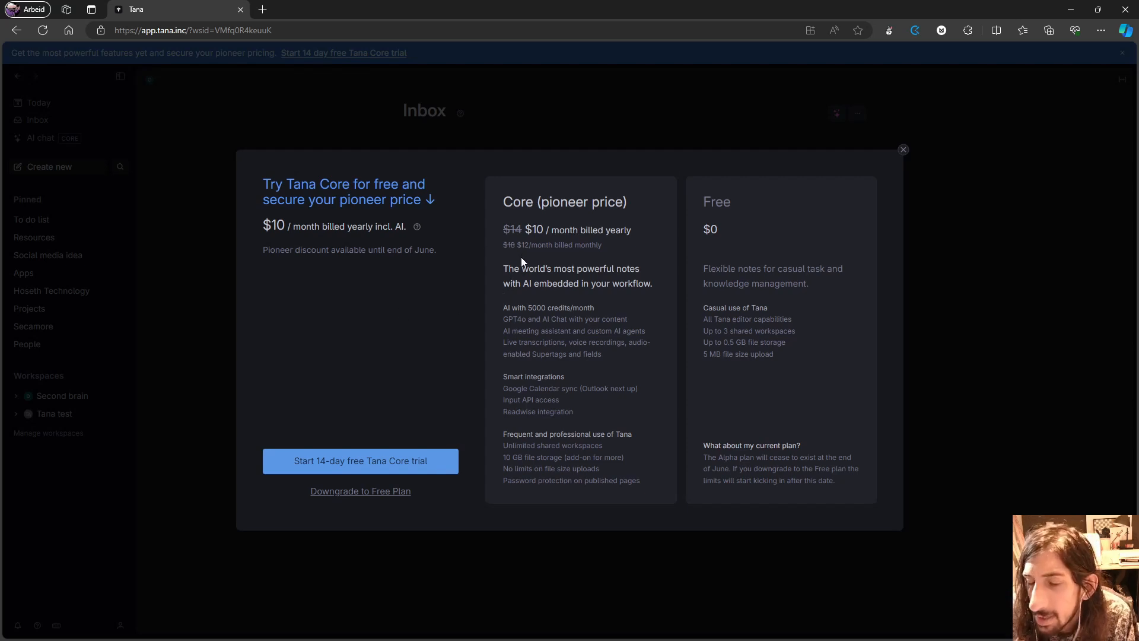
mouse_move(478, 290)
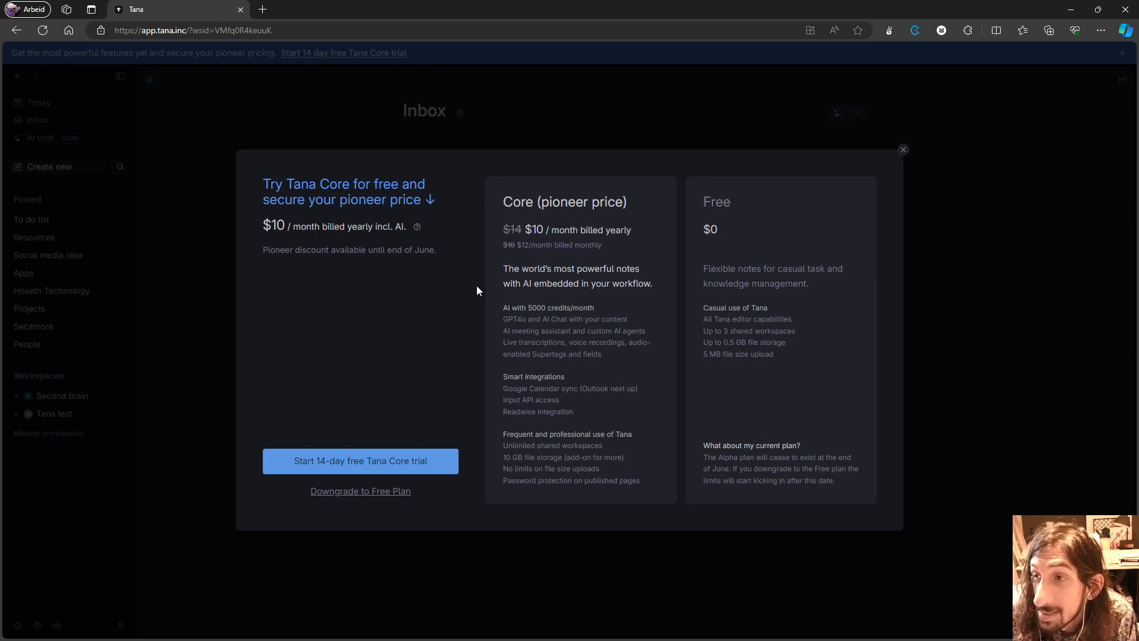
mouse_move(547, 296)
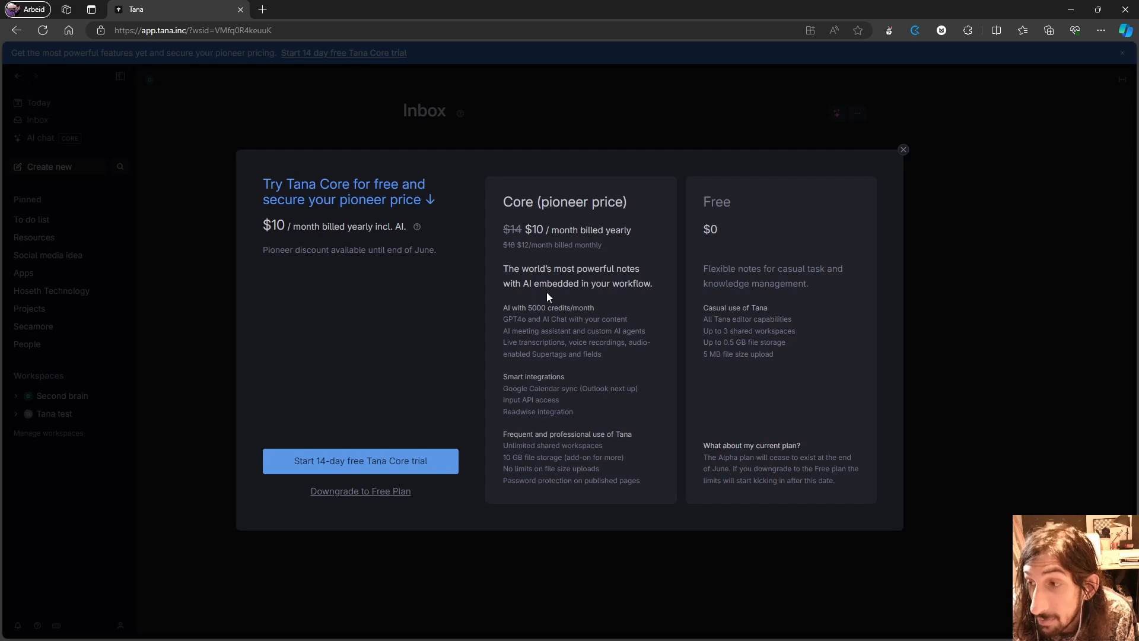
mouse_move(874, 144)
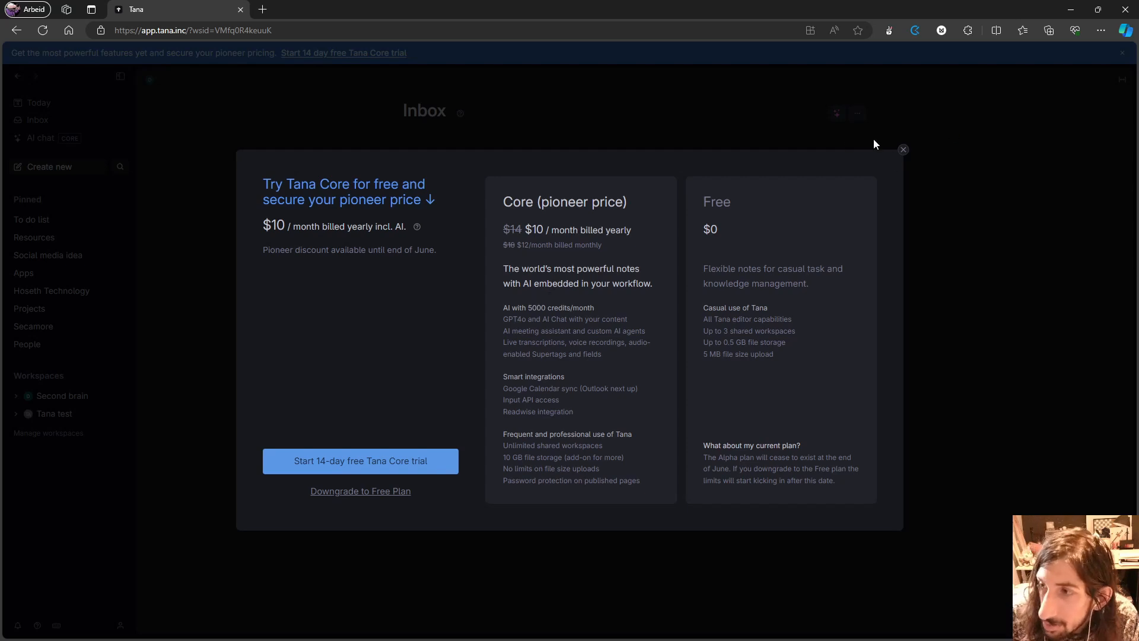
mouse_move(912, 159)
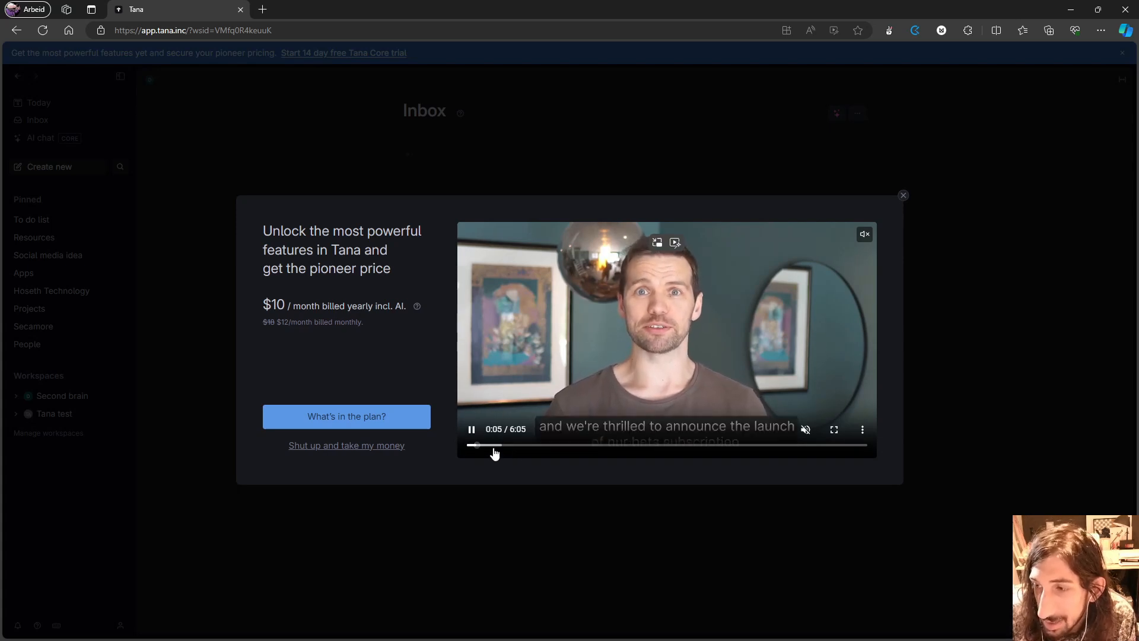
Step: Seek the promo video to the feature list, pause, then resume at the Meeting Agent part
click(521, 444)
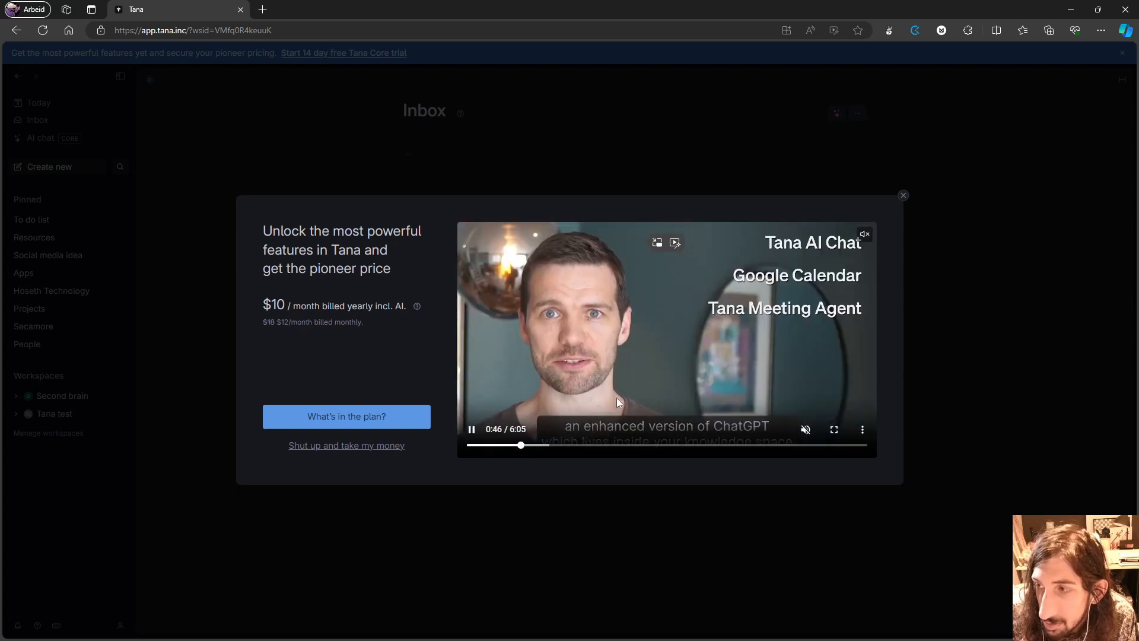
click(470, 430)
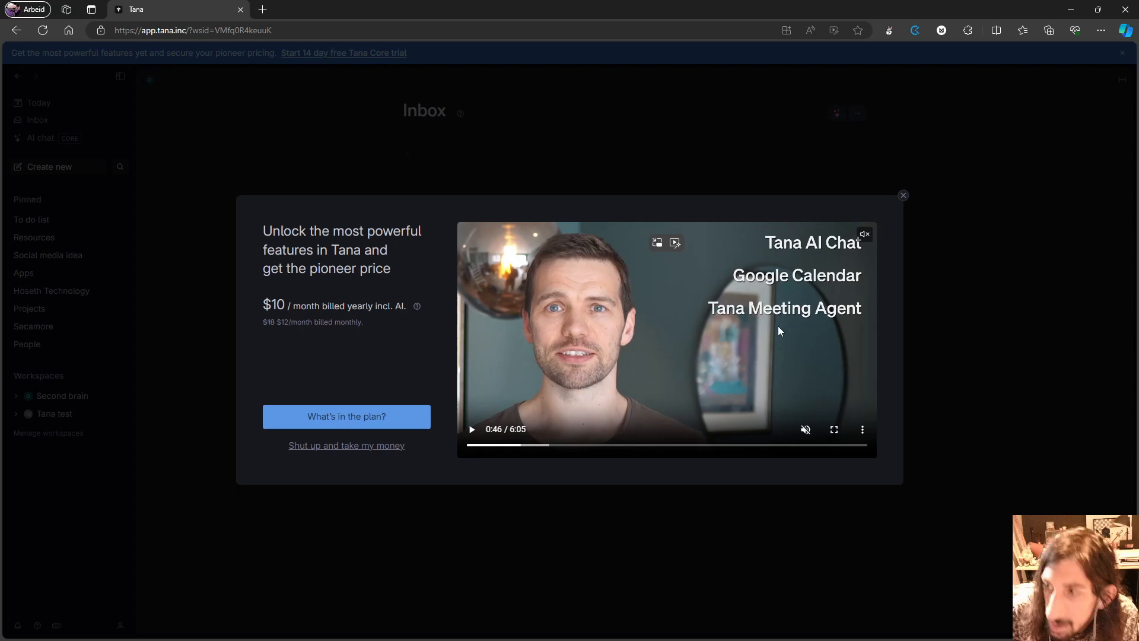
mouse_move(779, 310)
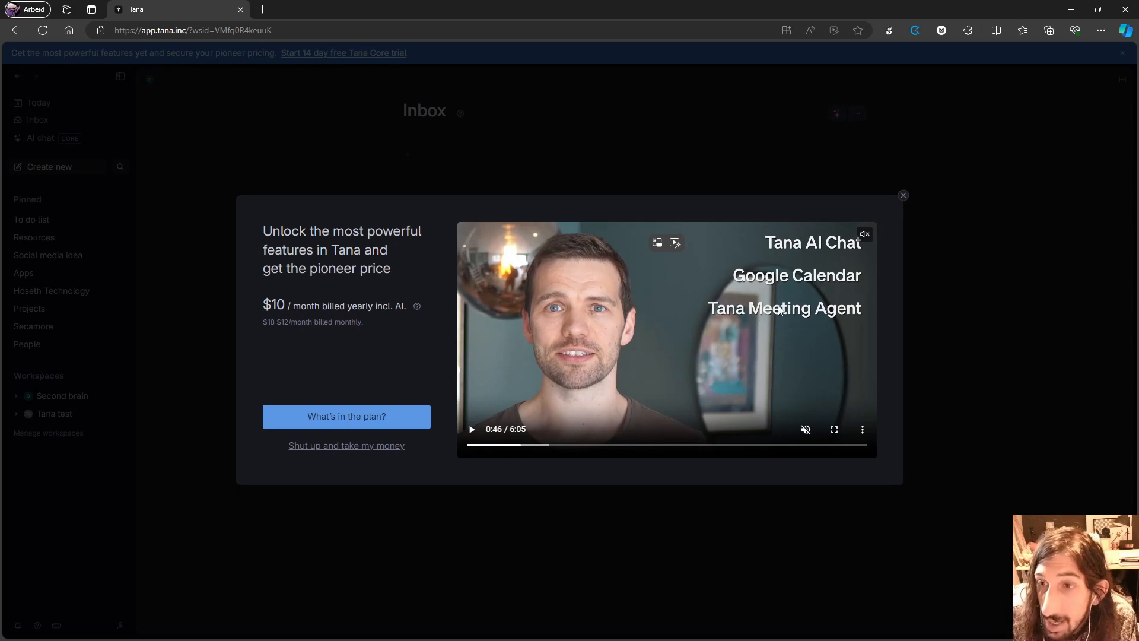
mouse_move(451, 162)
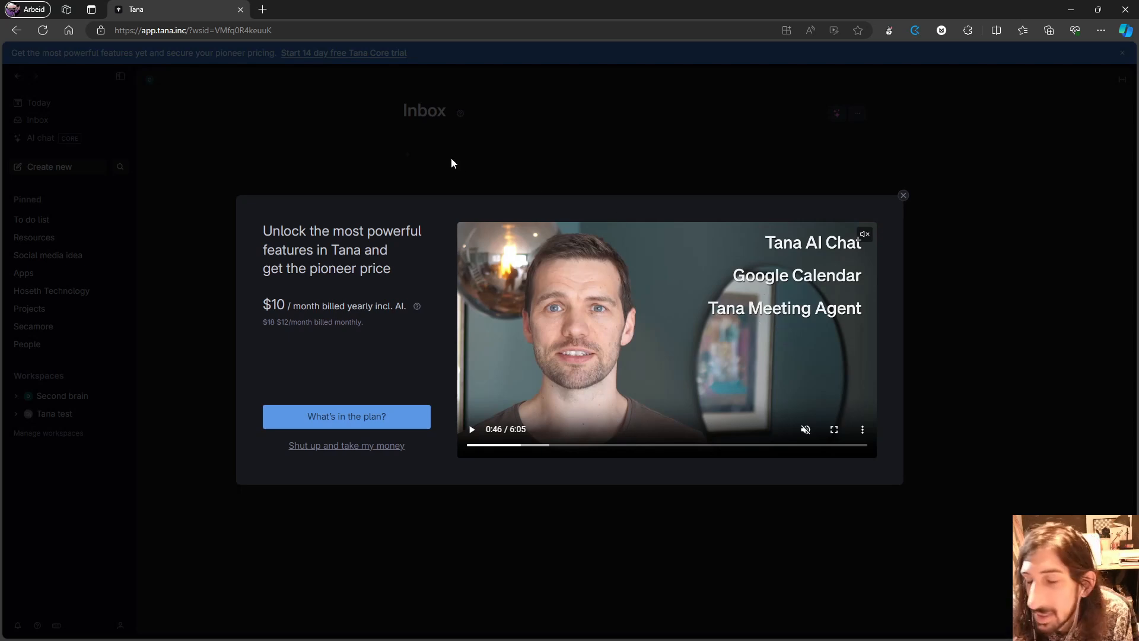
mouse_move(496, 161)
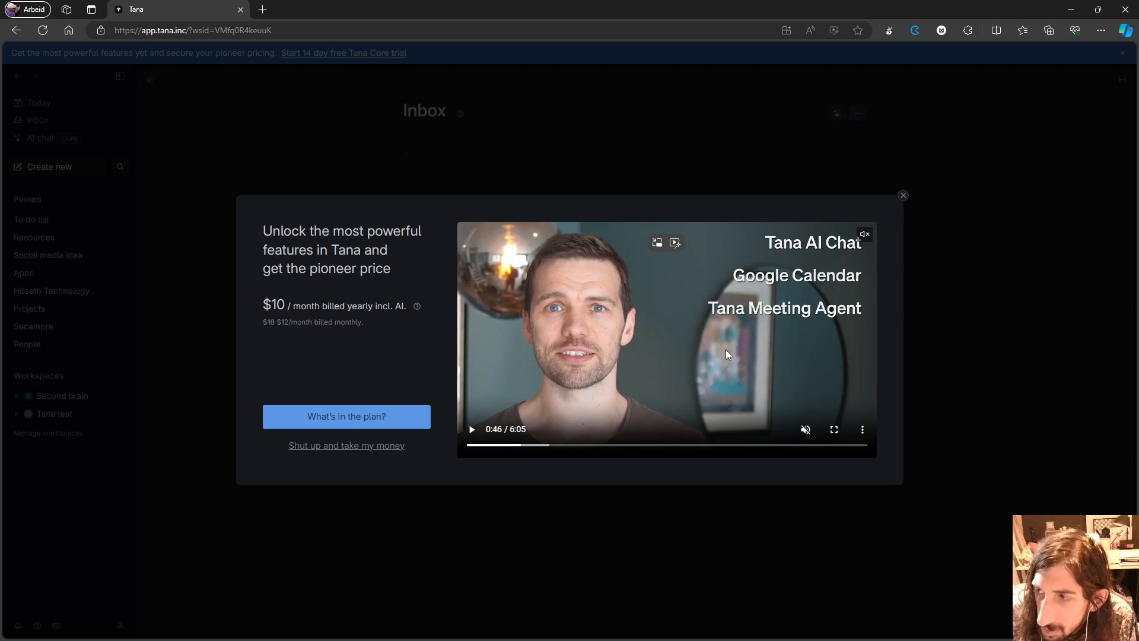
mouse_move(680, 294)
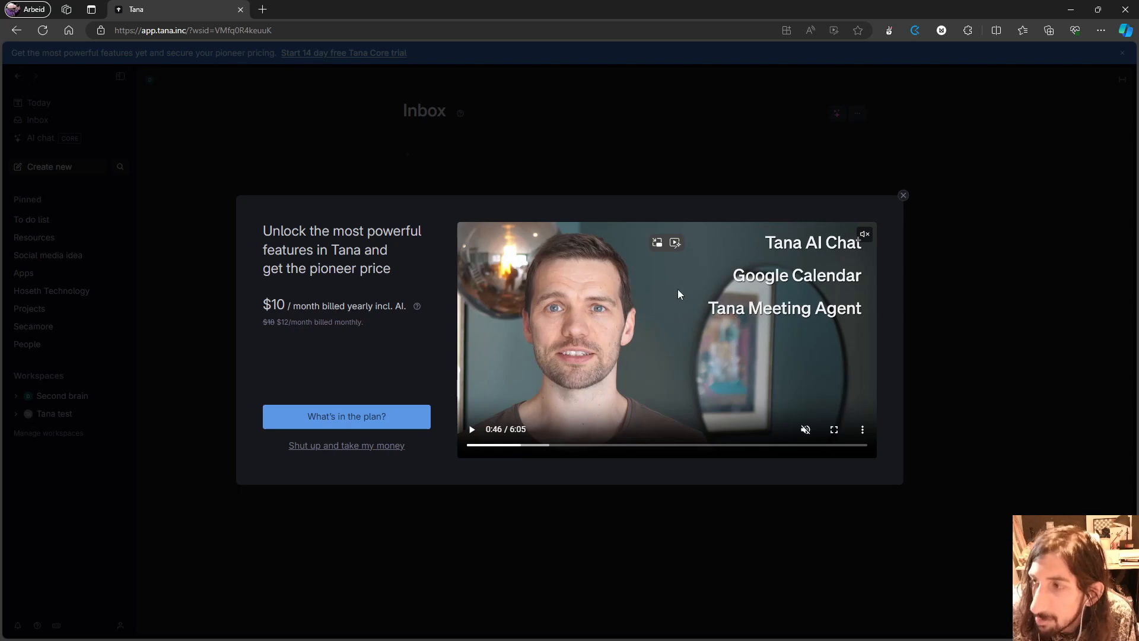
click(472, 429)
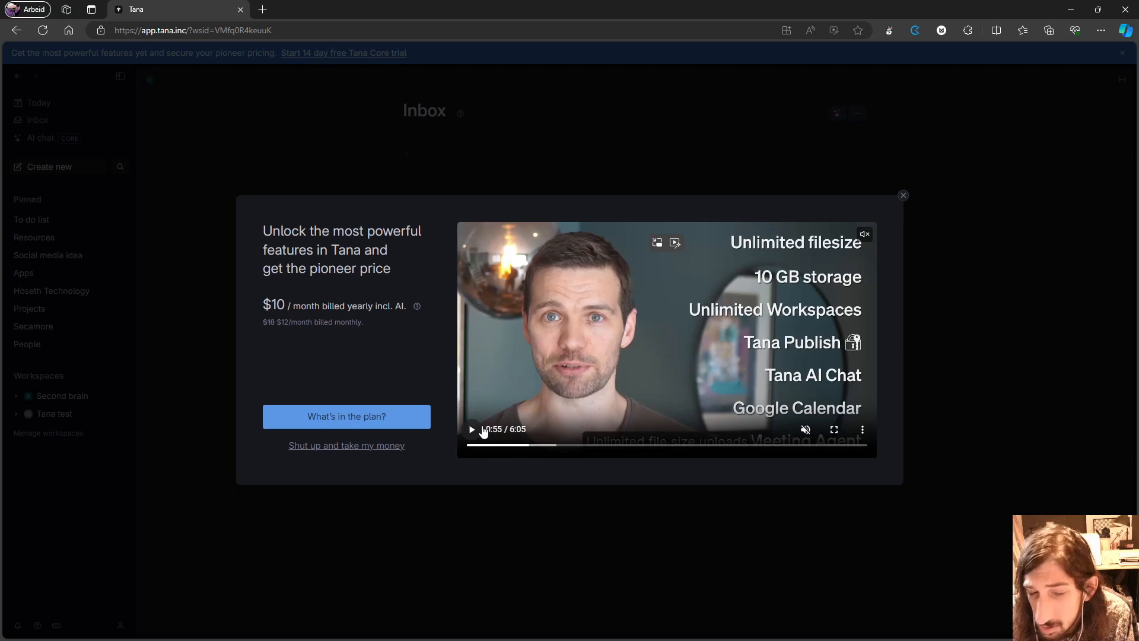
mouse_move(479, 429)
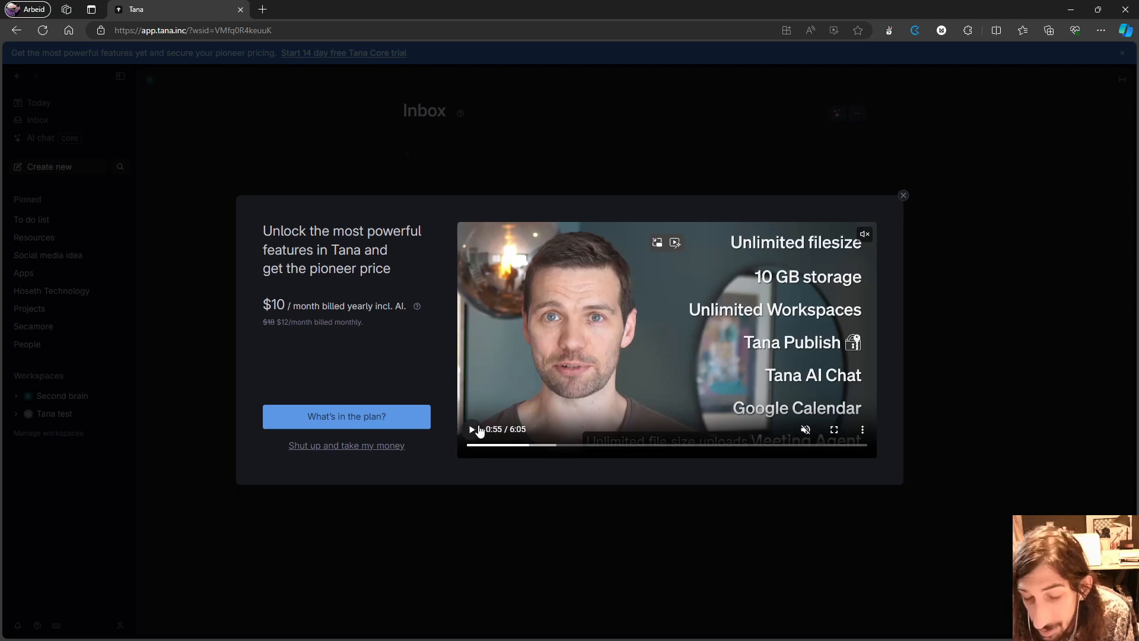
mouse_move(511, 439)
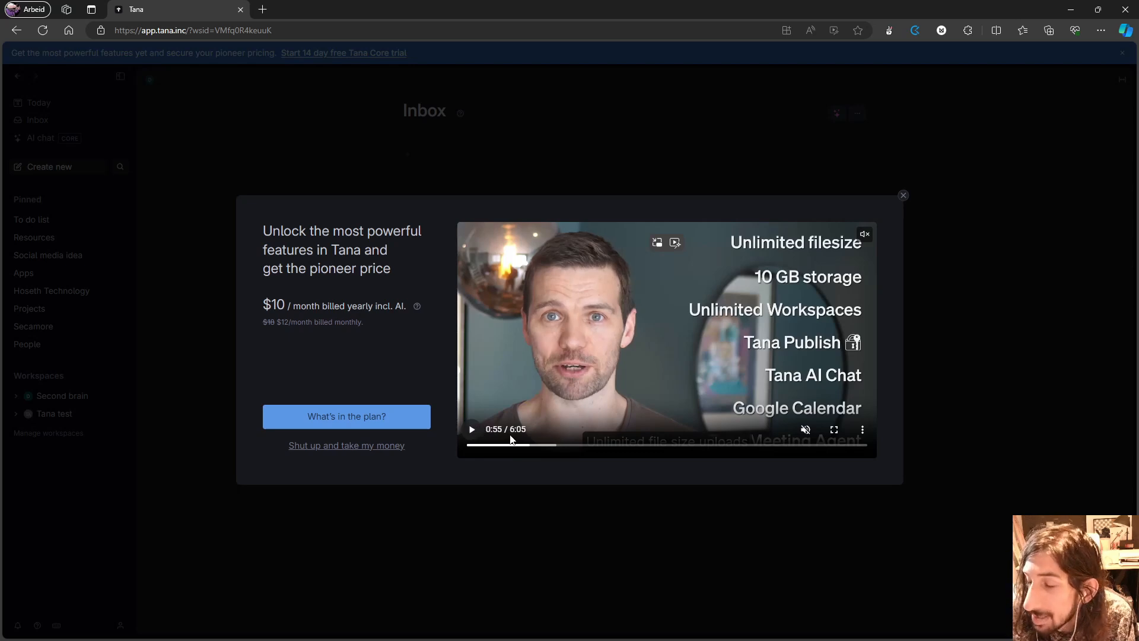
mouse_move(427, 385)
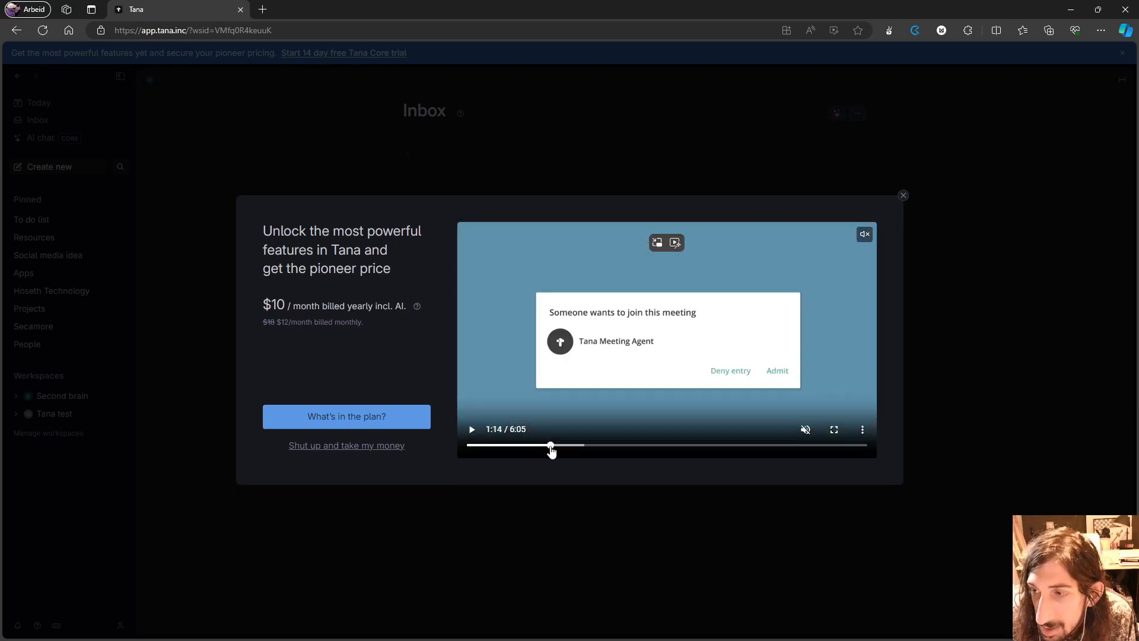
click(470, 428)
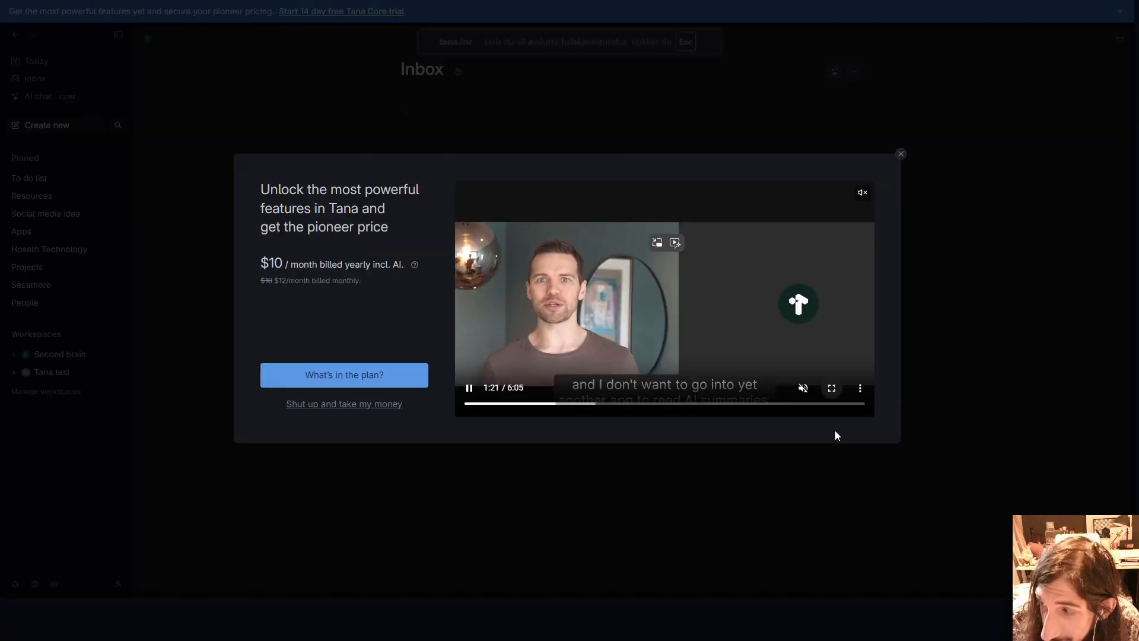
click(832, 388)
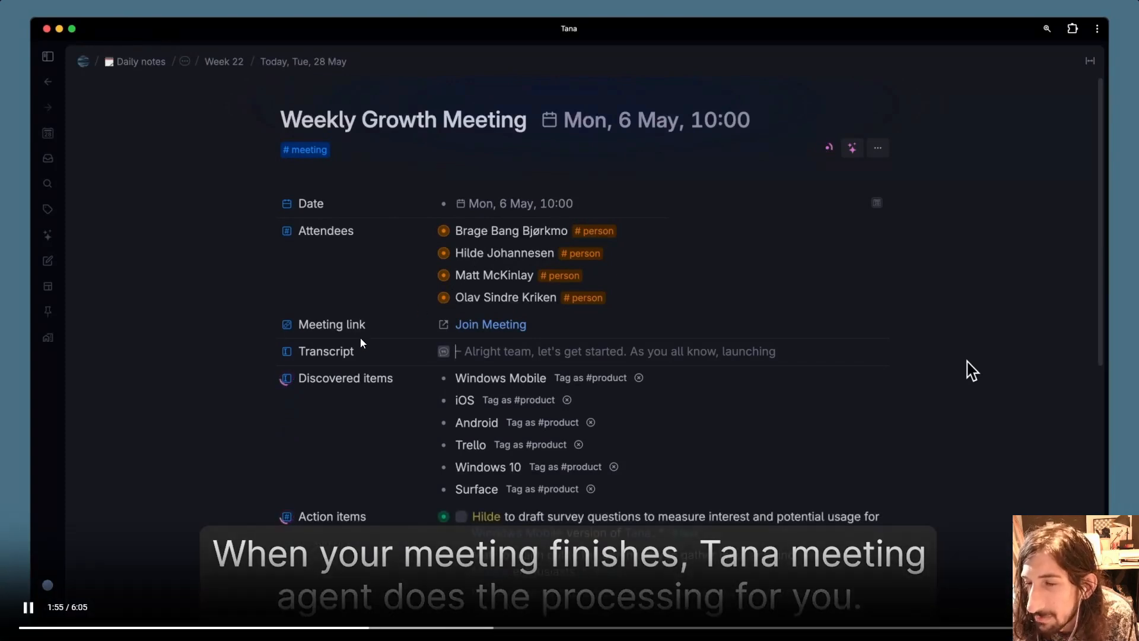
scroll(down, 3)
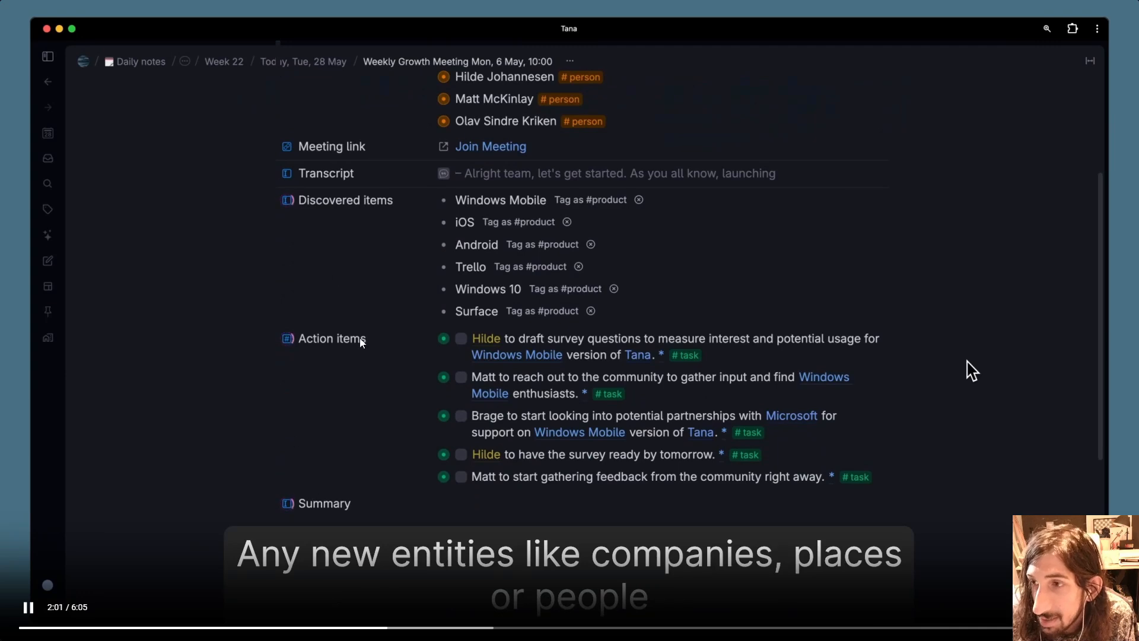
scroll(down, 3)
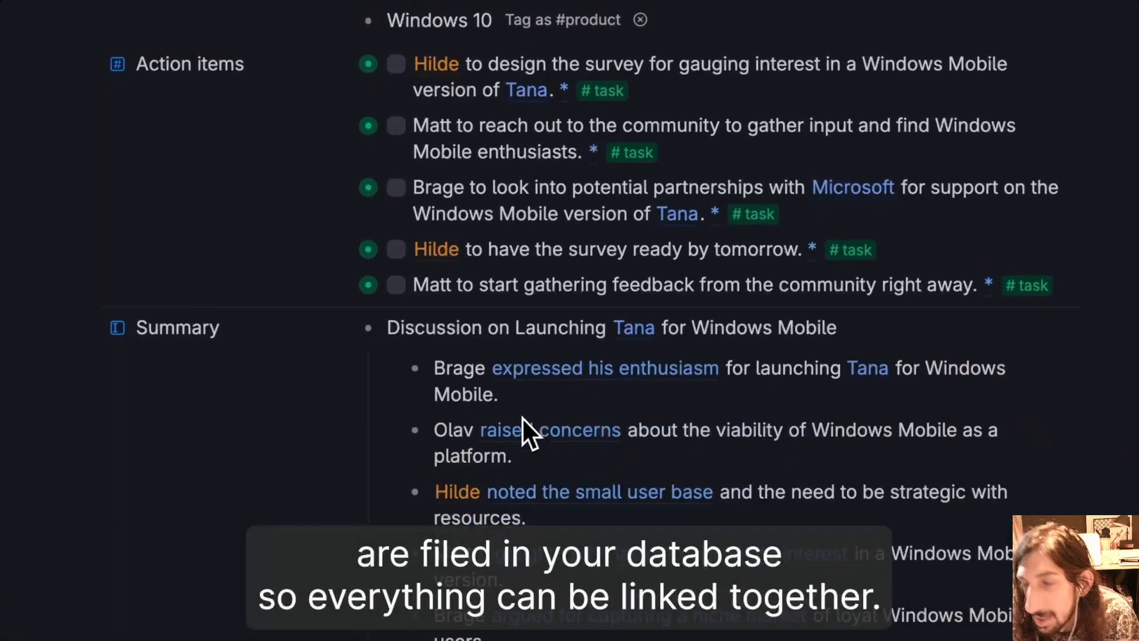
scroll(up, 3)
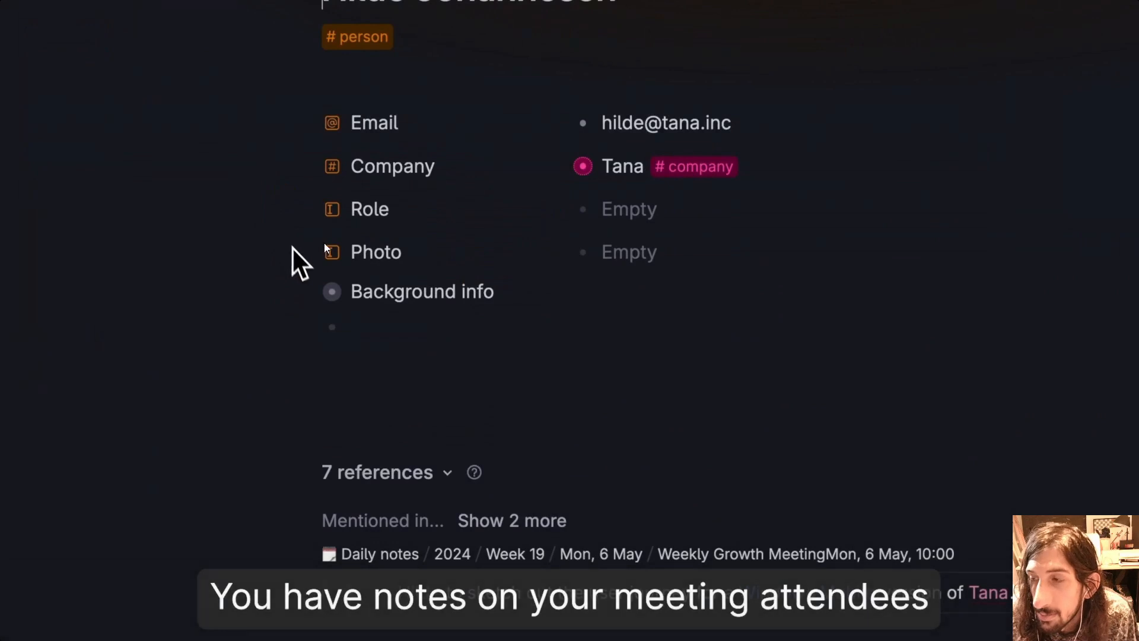
click(332, 291)
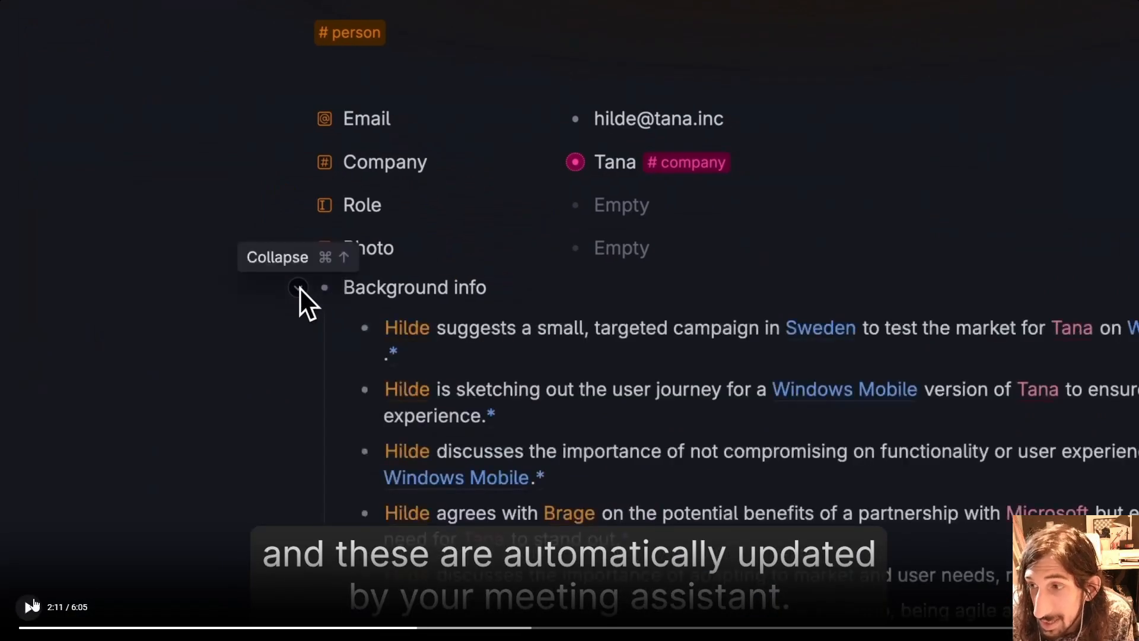
mouse_move(427, 223)
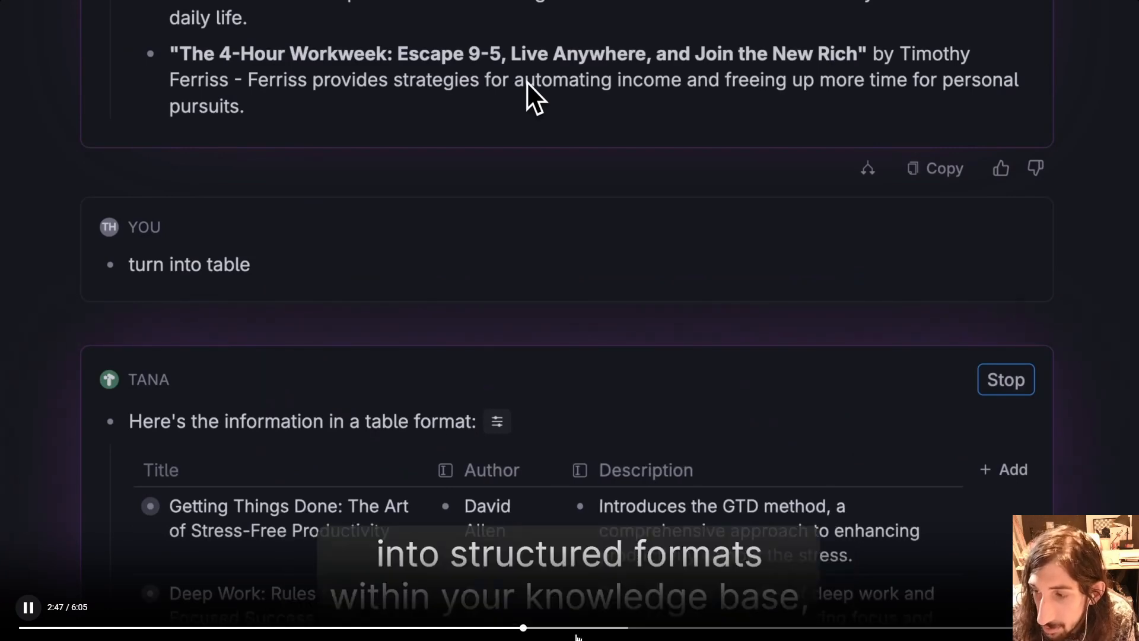
scroll(down, 3)
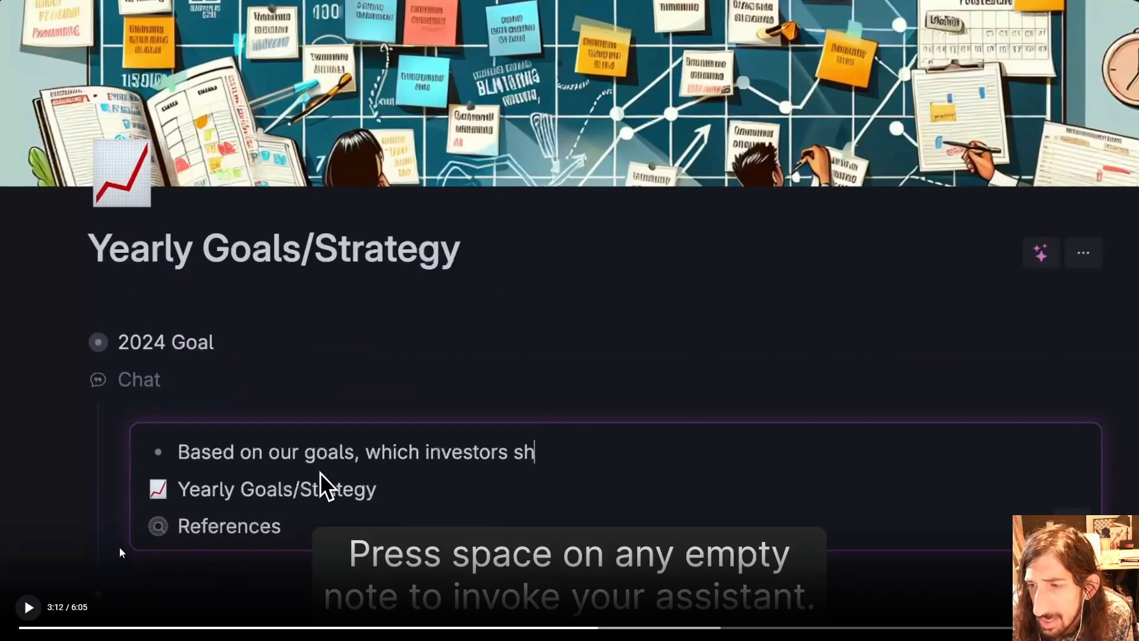
mouse_move(289, 307)
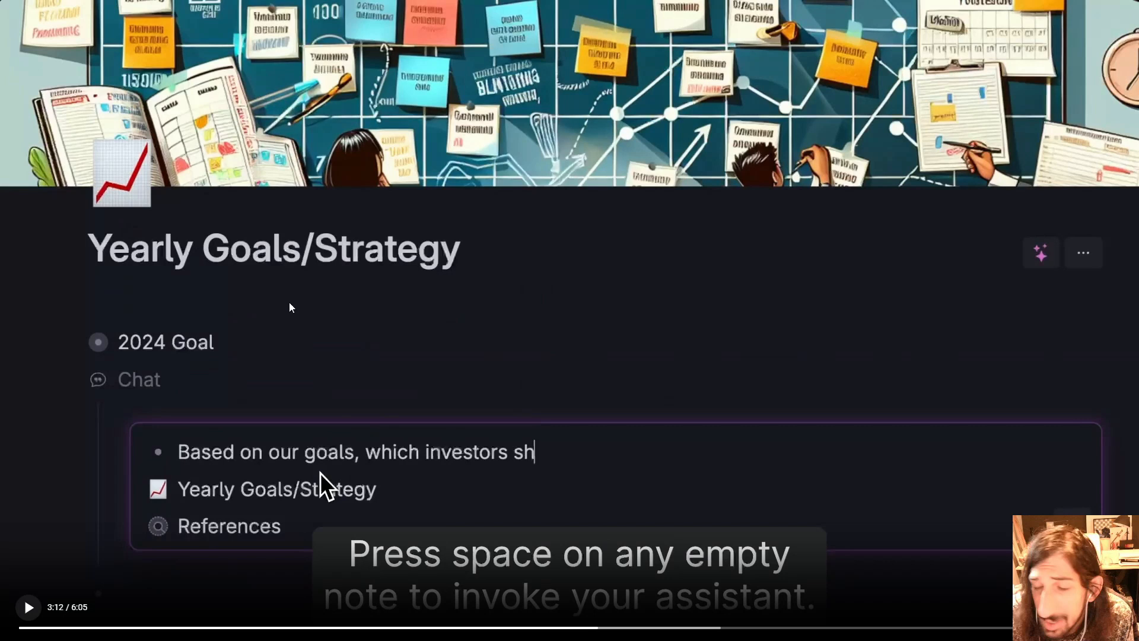
mouse_move(129, 405)
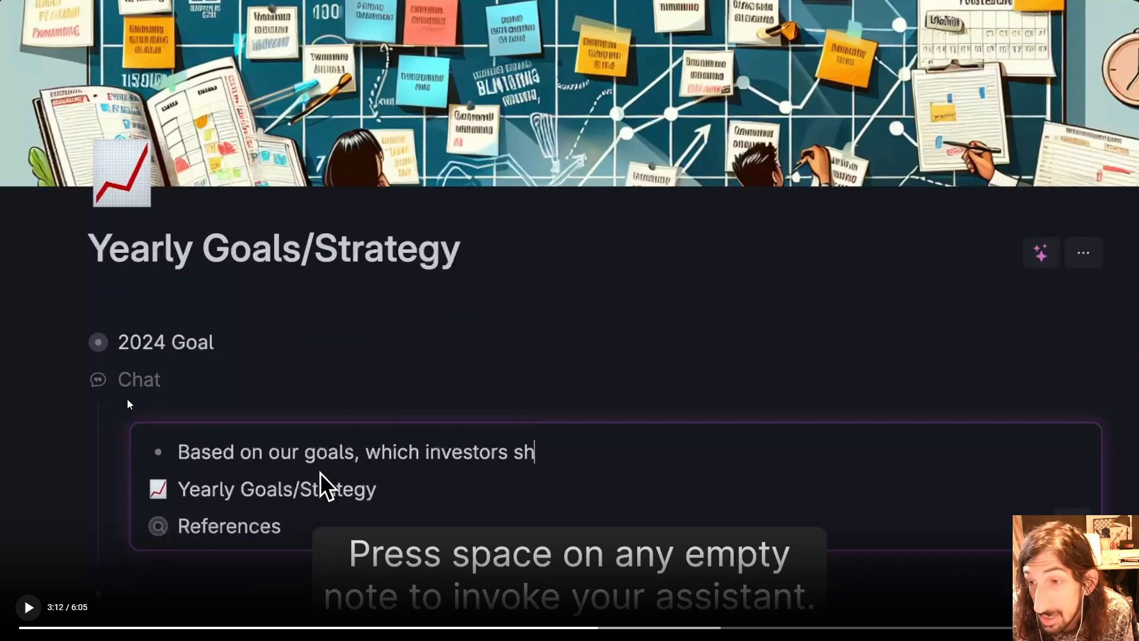
mouse_move(134, 356)
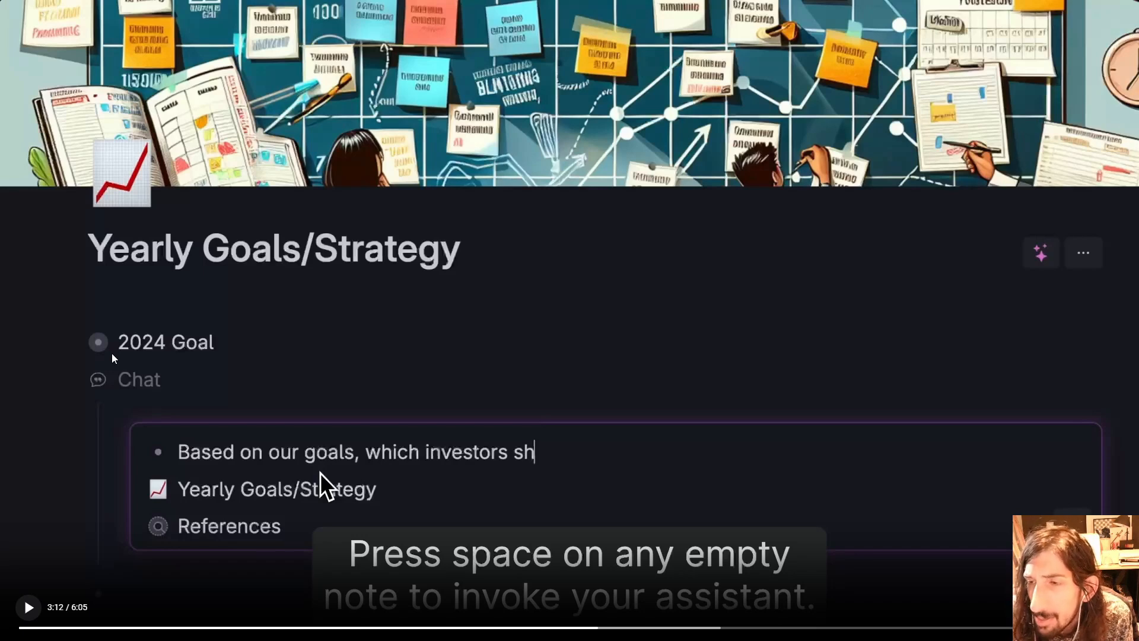
mouse_move(932, 491)
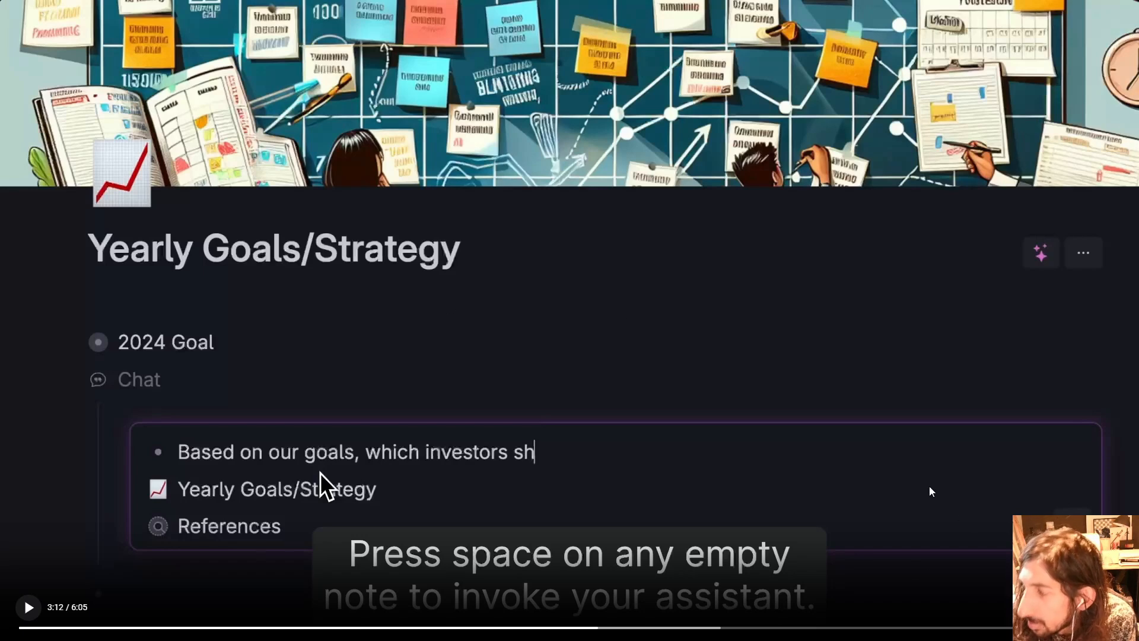
mouse_move(254, 387)
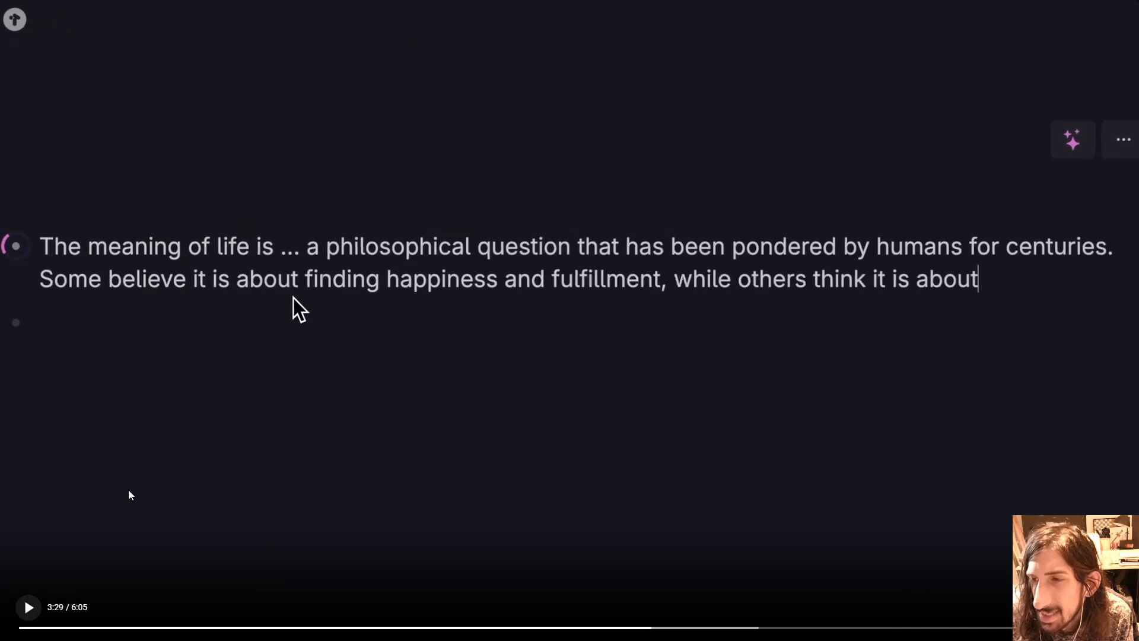
mouse_move(305, 331)
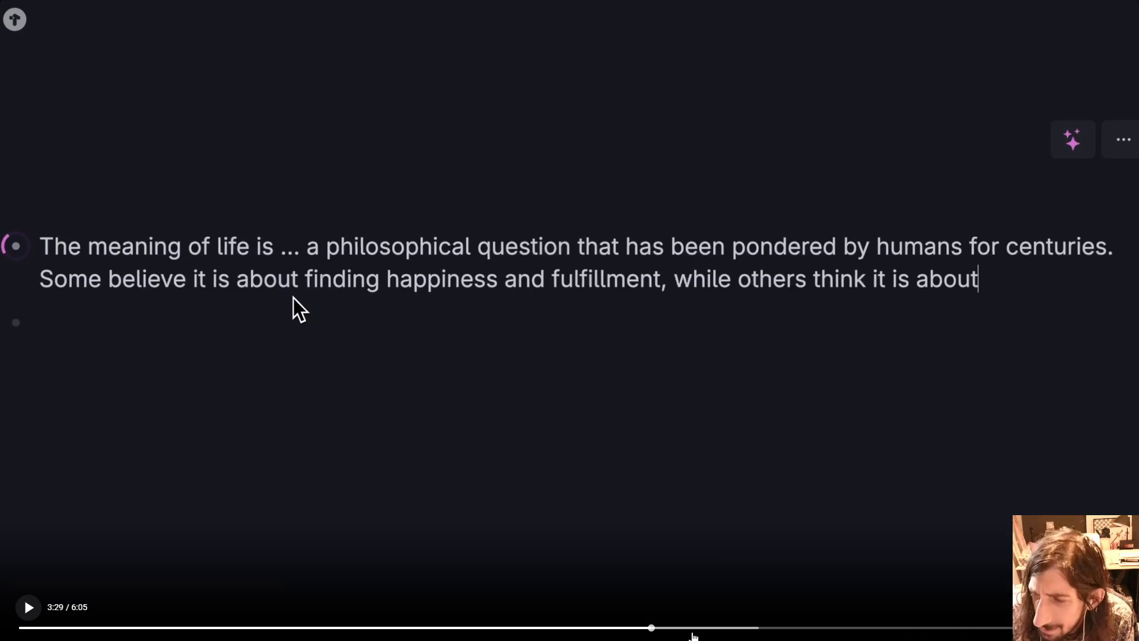
mouse_move(596, 601)
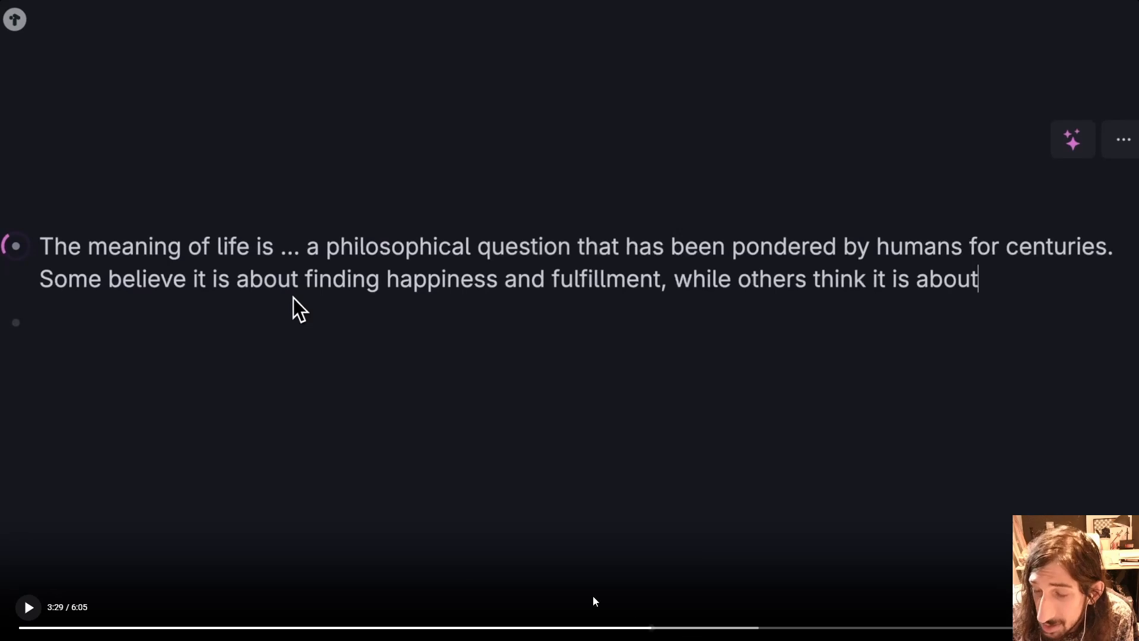
mouse_move(664, 630)
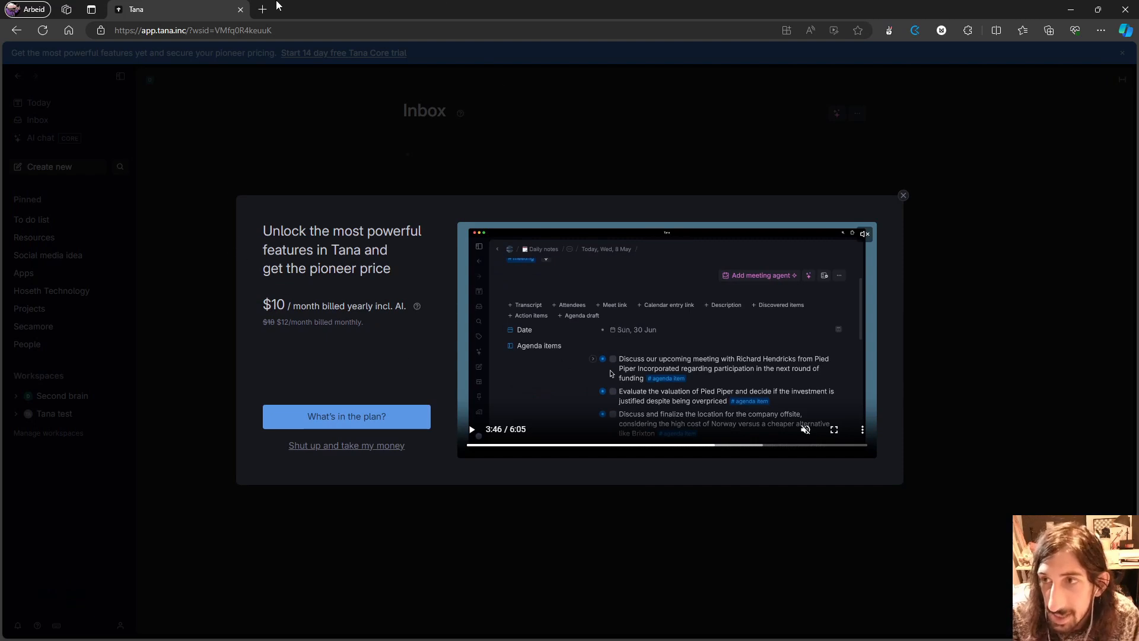
Step: Open the Voicenotes app in a new Edge tab, then return to Tana
click(262, 9)
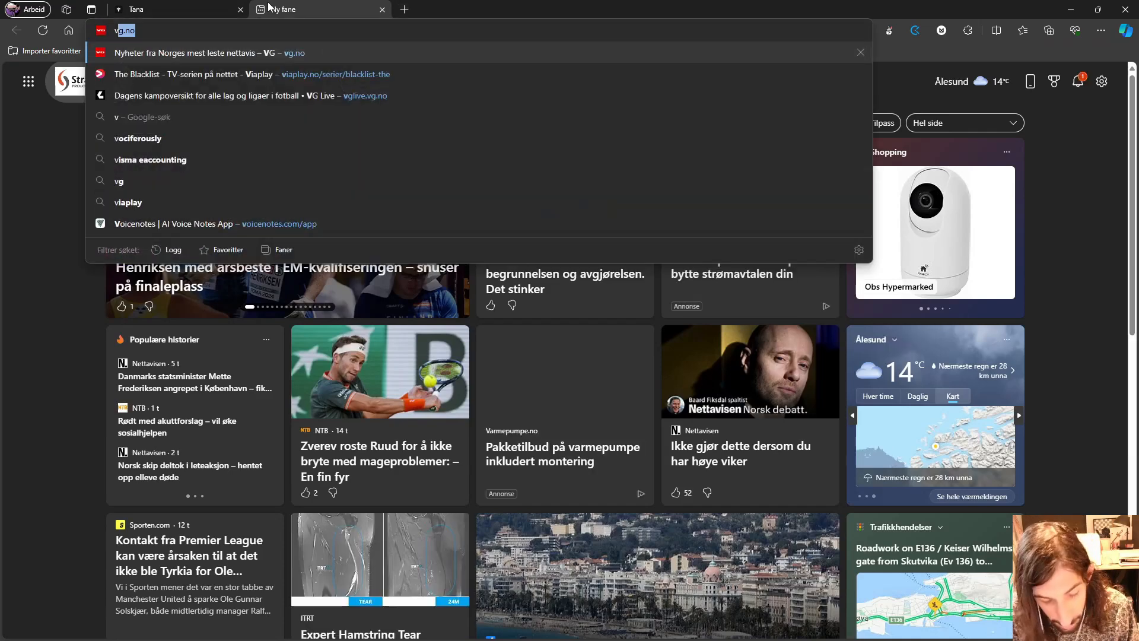
text(vo)
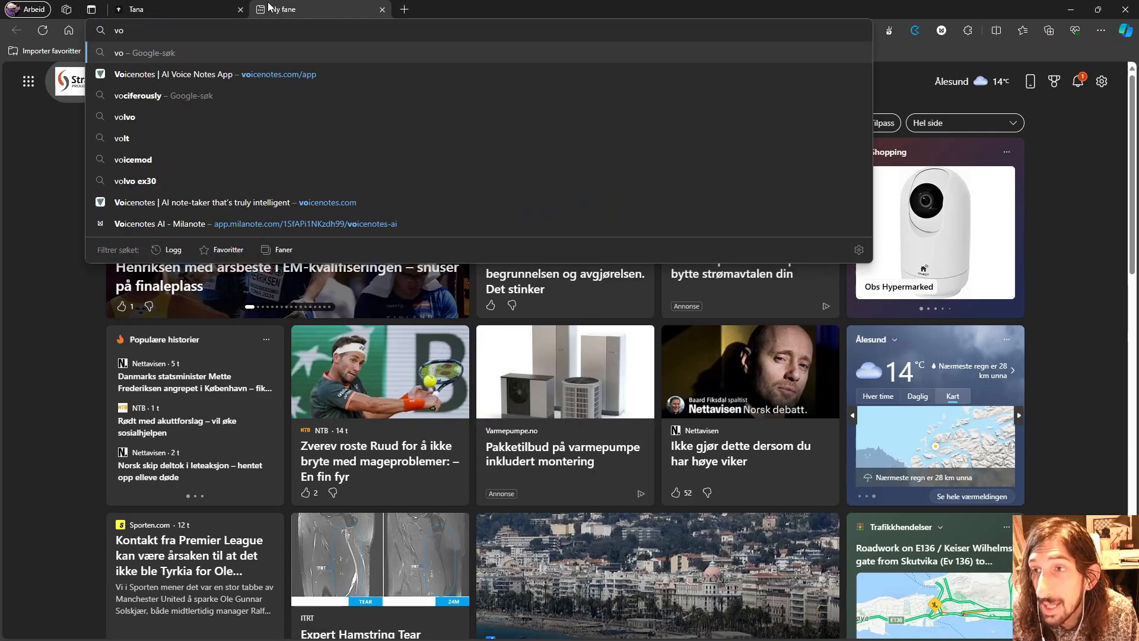
click(214, 74)
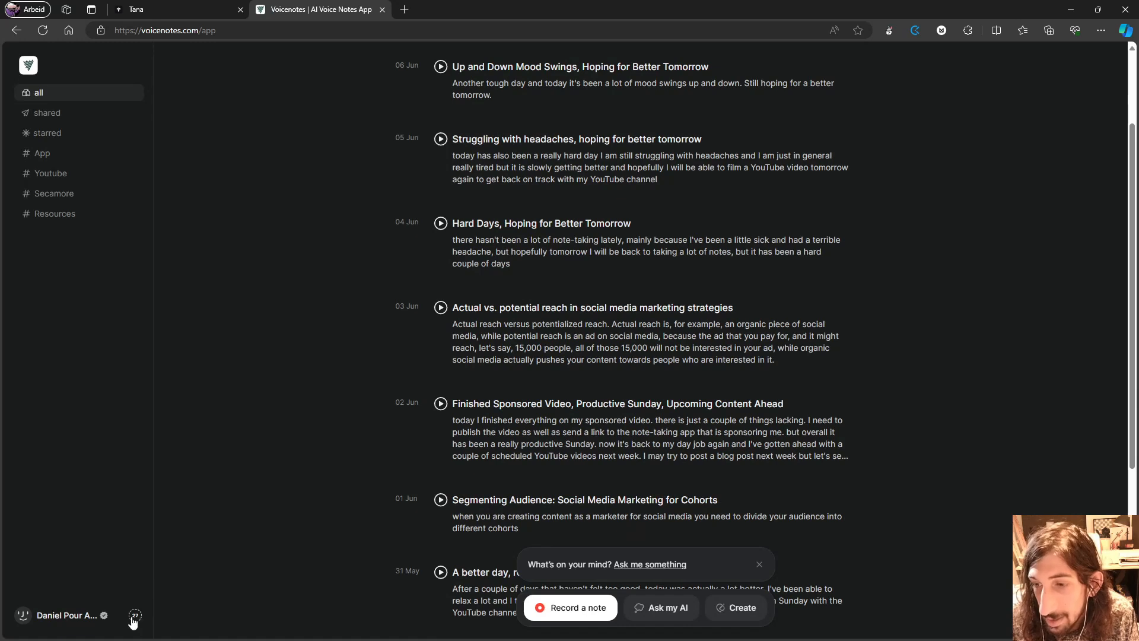
click(135, 615)
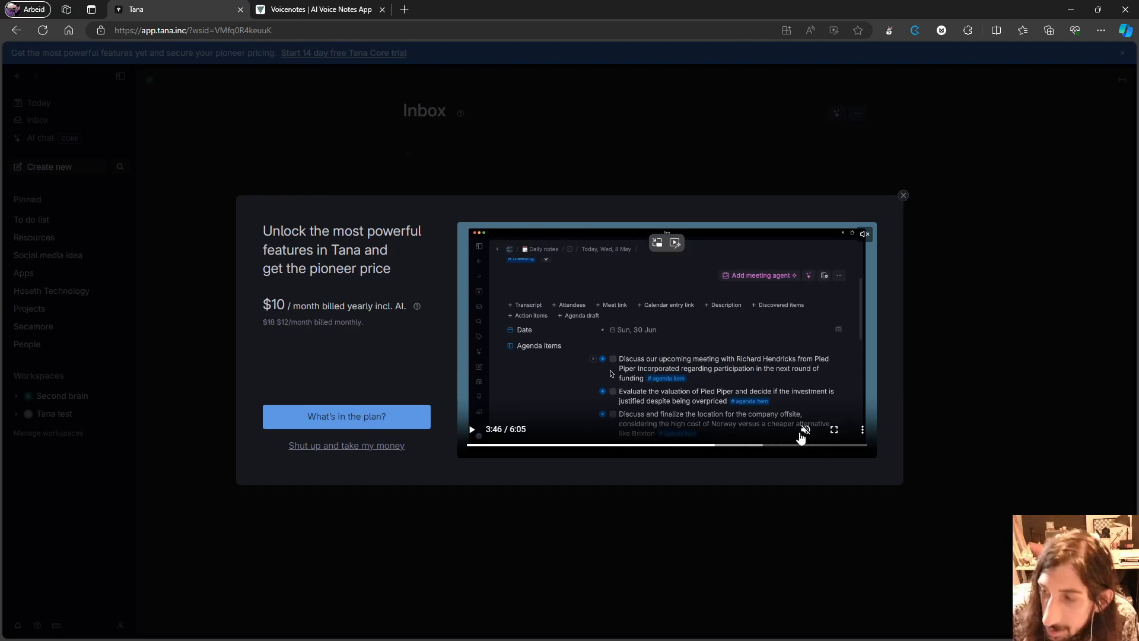
click(833, 428)
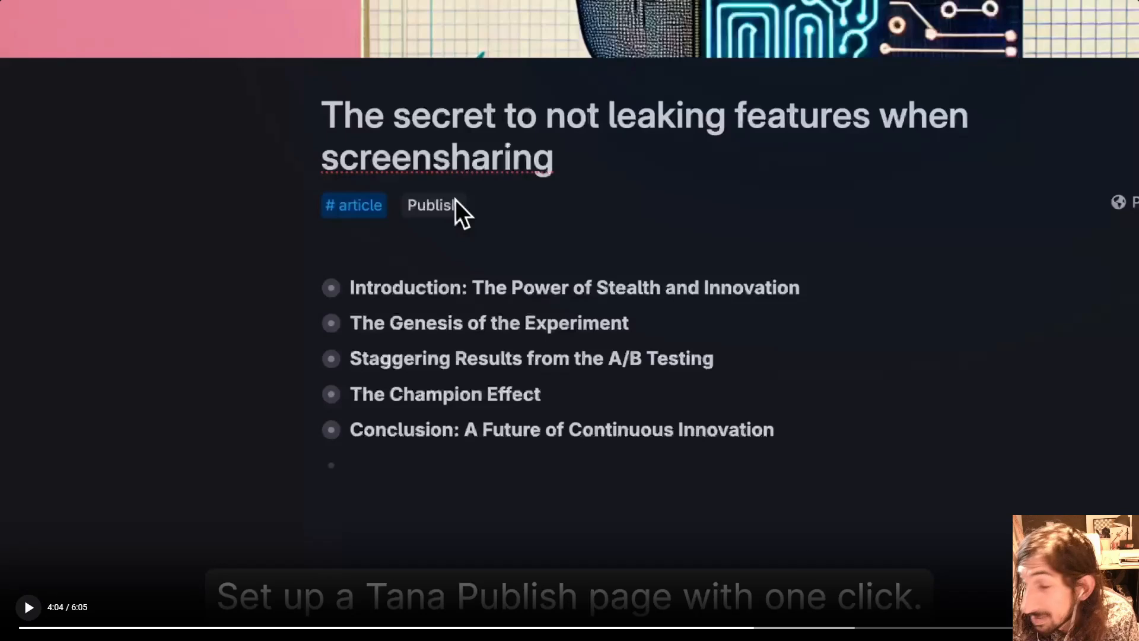
mouse_move(776, 548)
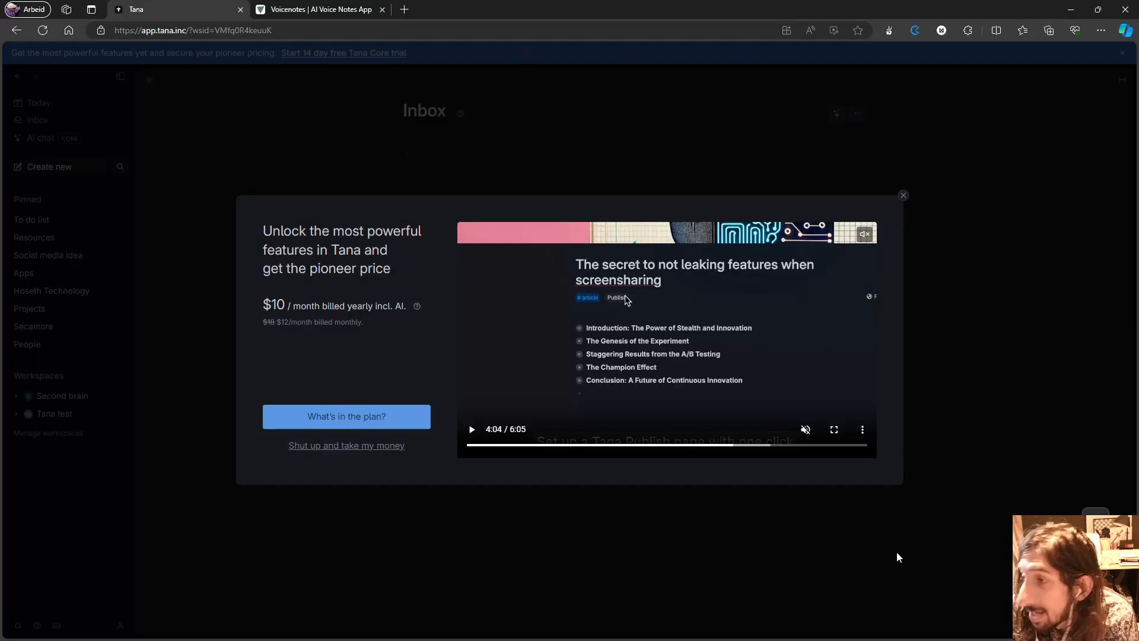
mouse_move(749, 502)
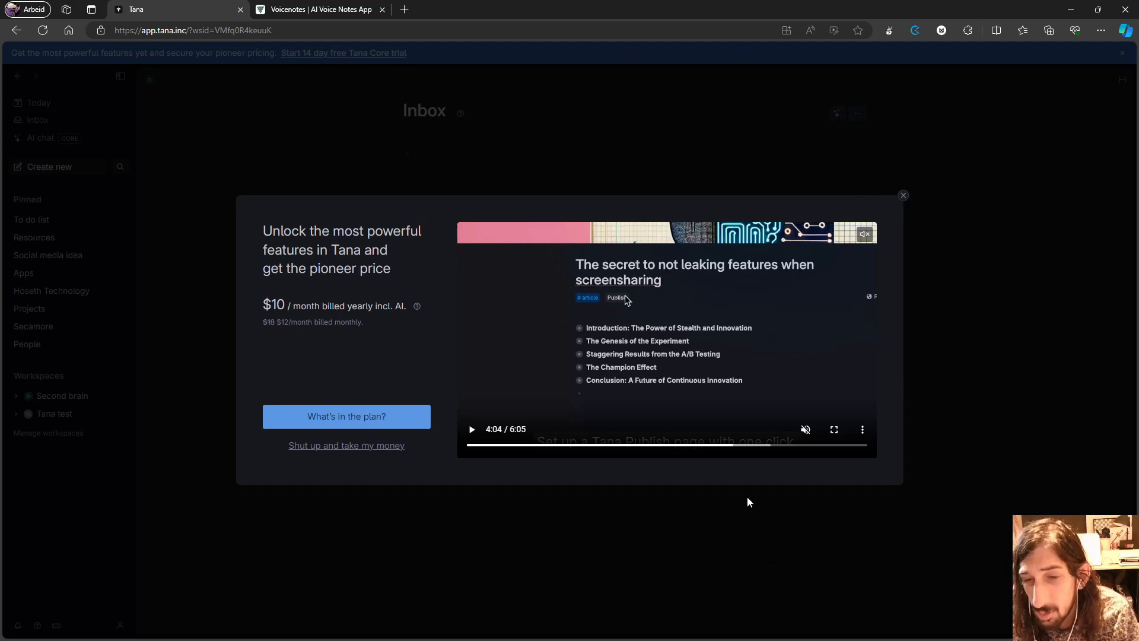
mouse_move(744, 518)
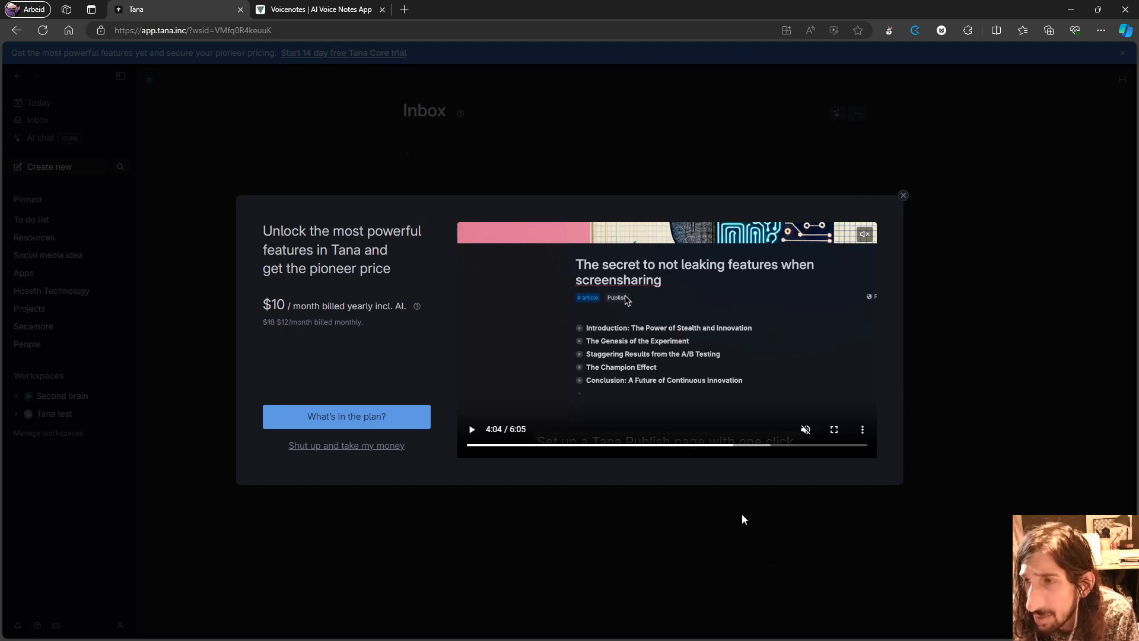
mouse_move(872, 462)
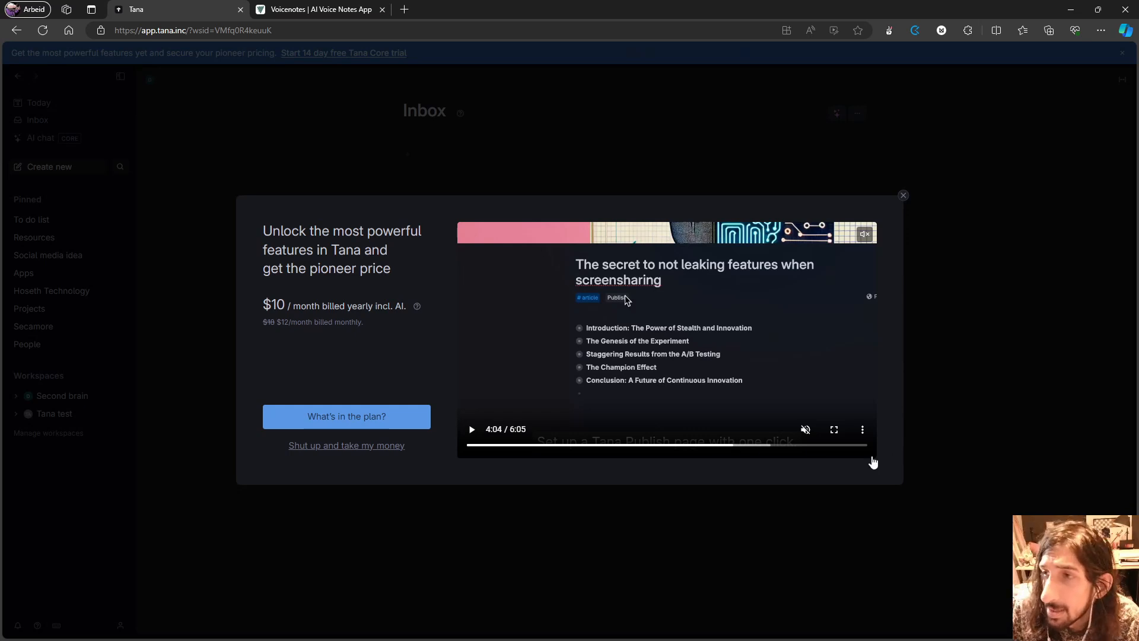
mouse_move(1132, 317)
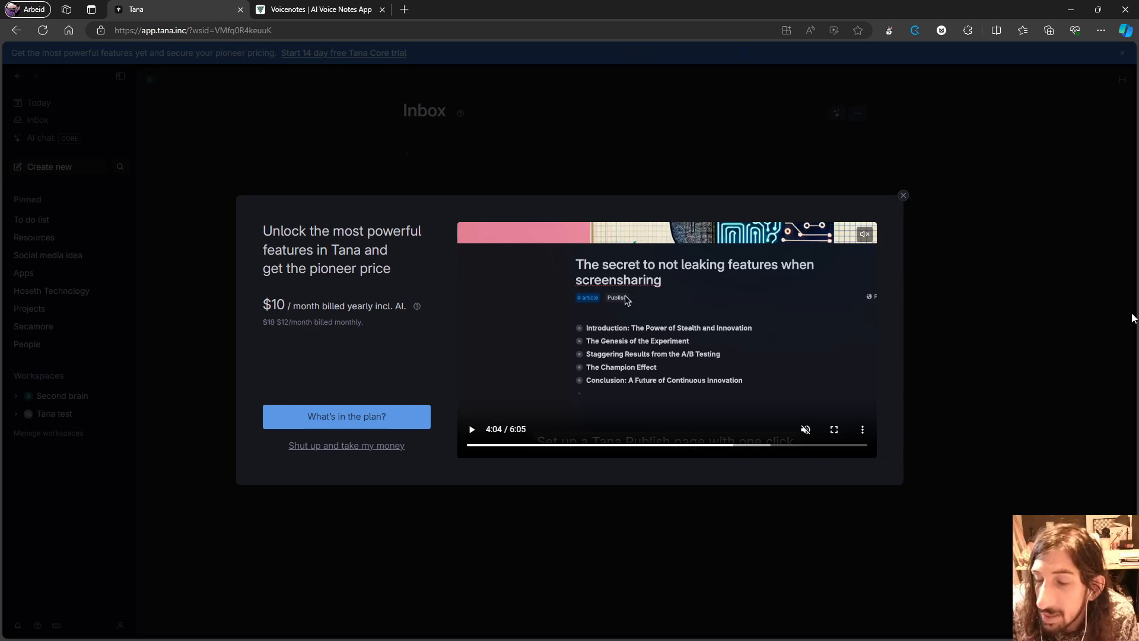
mouse_move(886, 220)
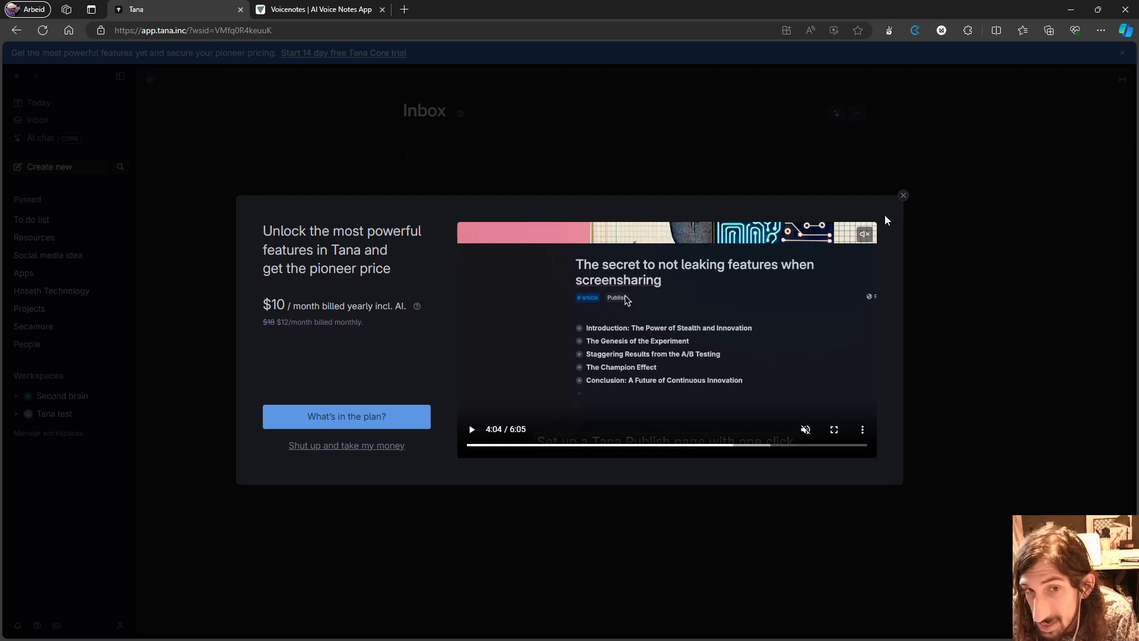
mouse_move(903, 204)
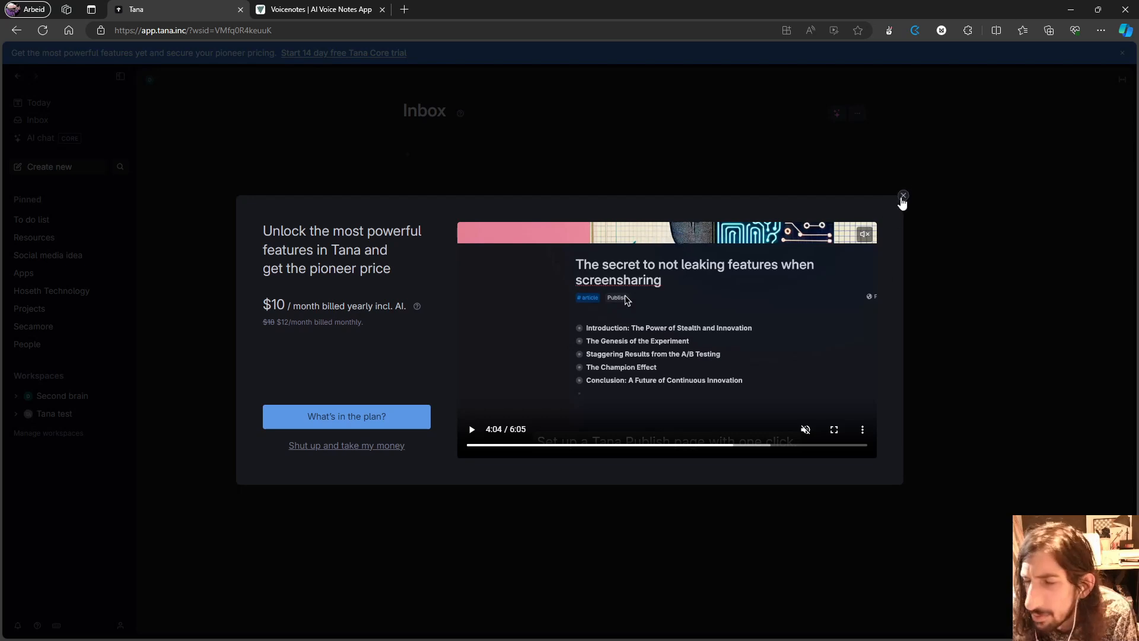
click(903, 196)
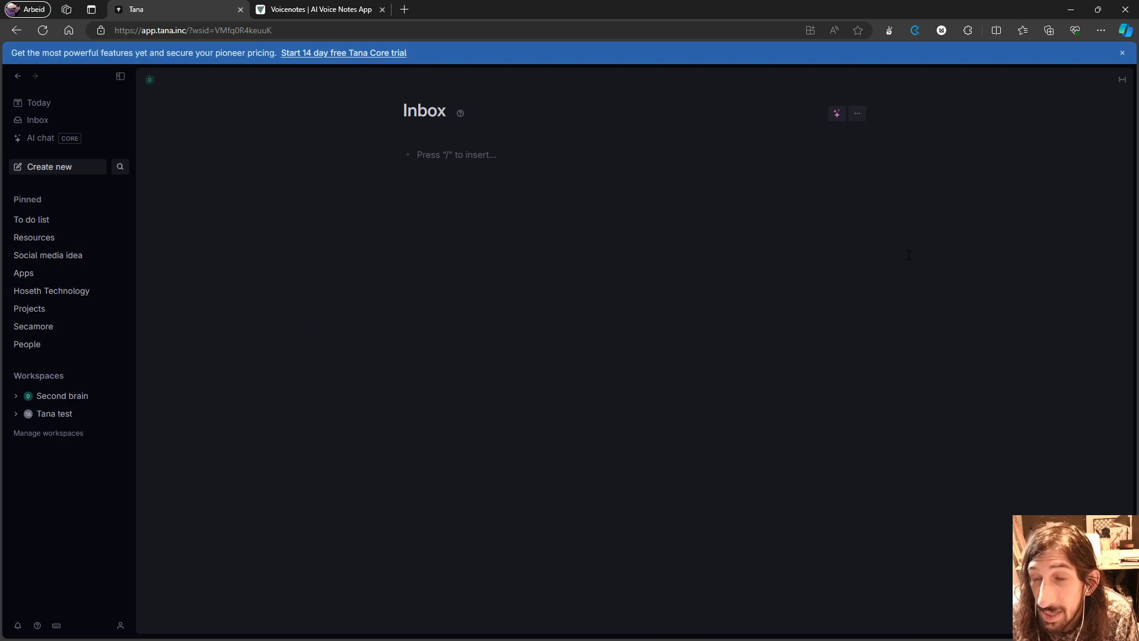
click(456, 155)
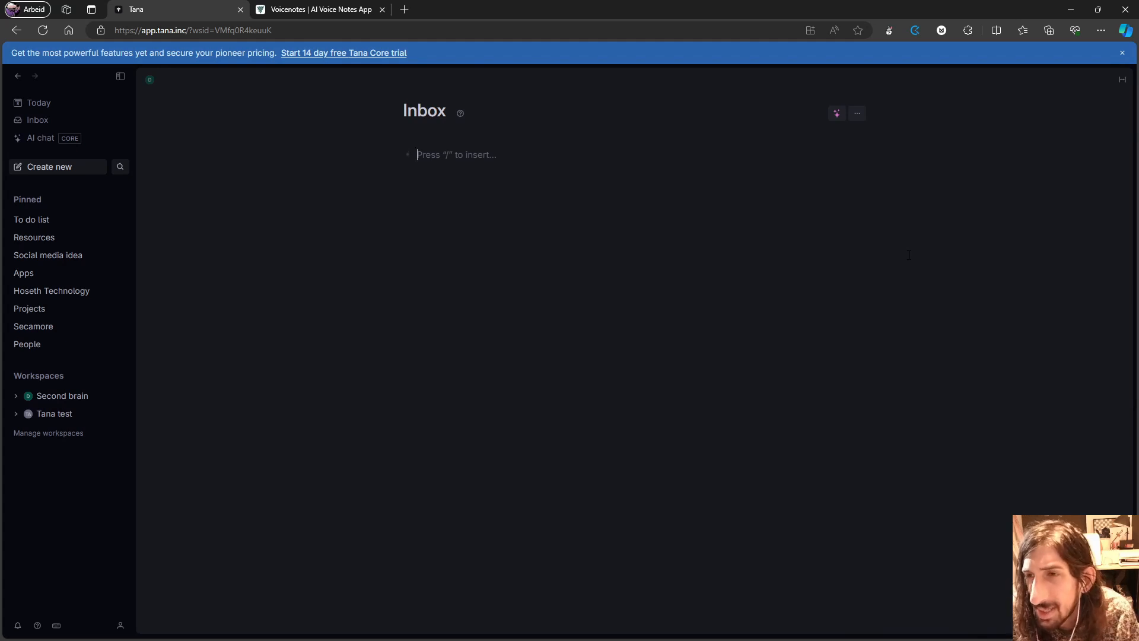
mouse_move(873, 74)
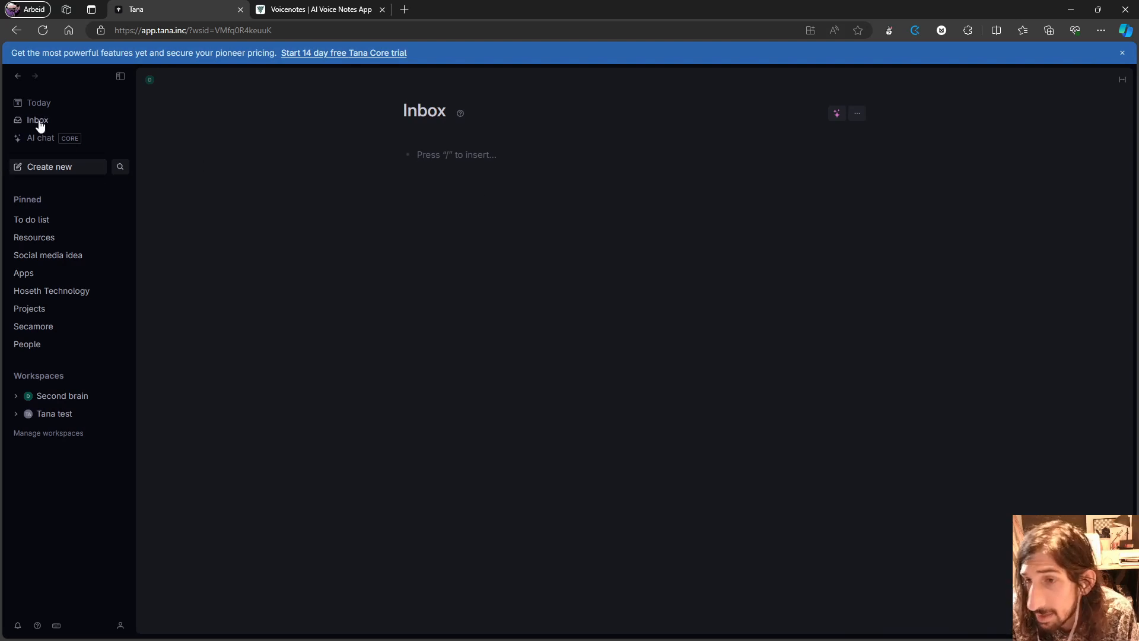
mouse_move(38, 103)
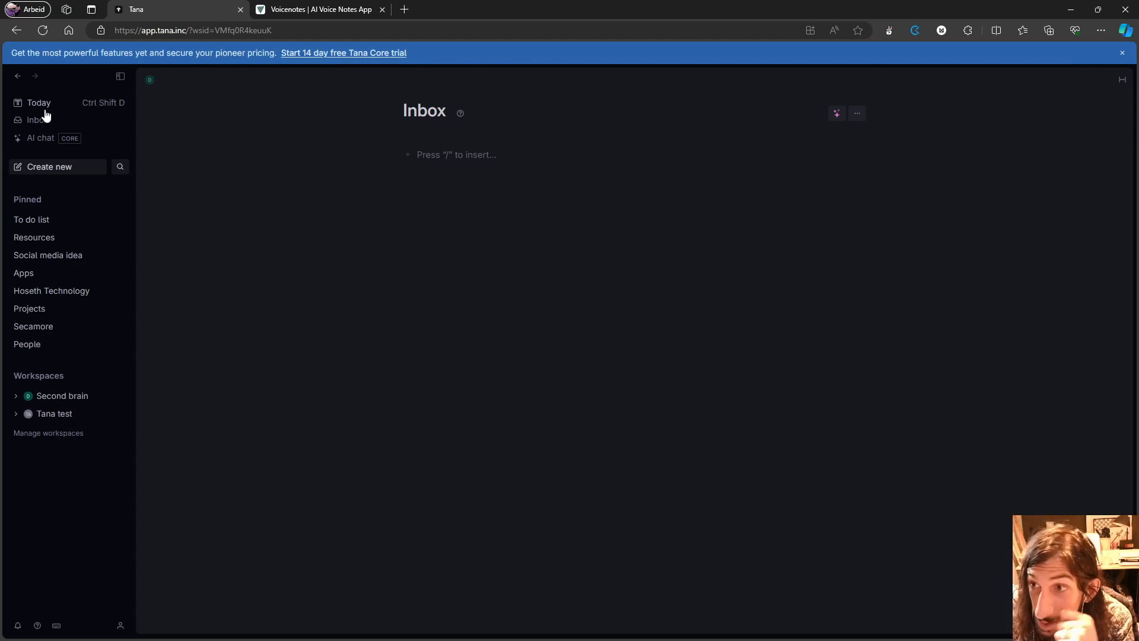
mouse_move(36, 120)
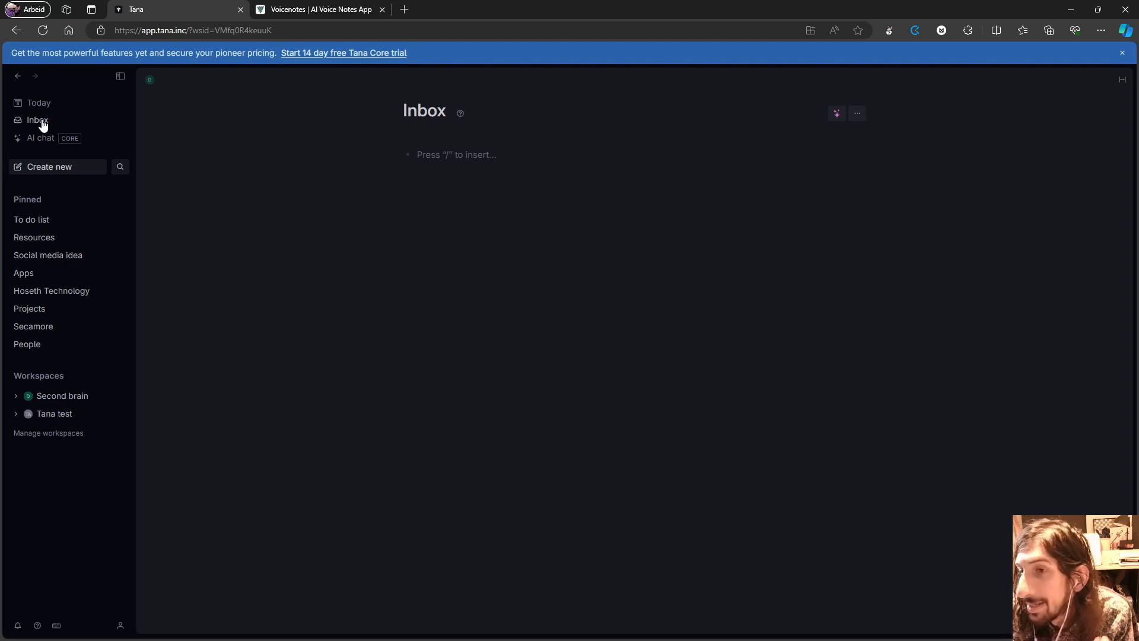
click(455, 154)
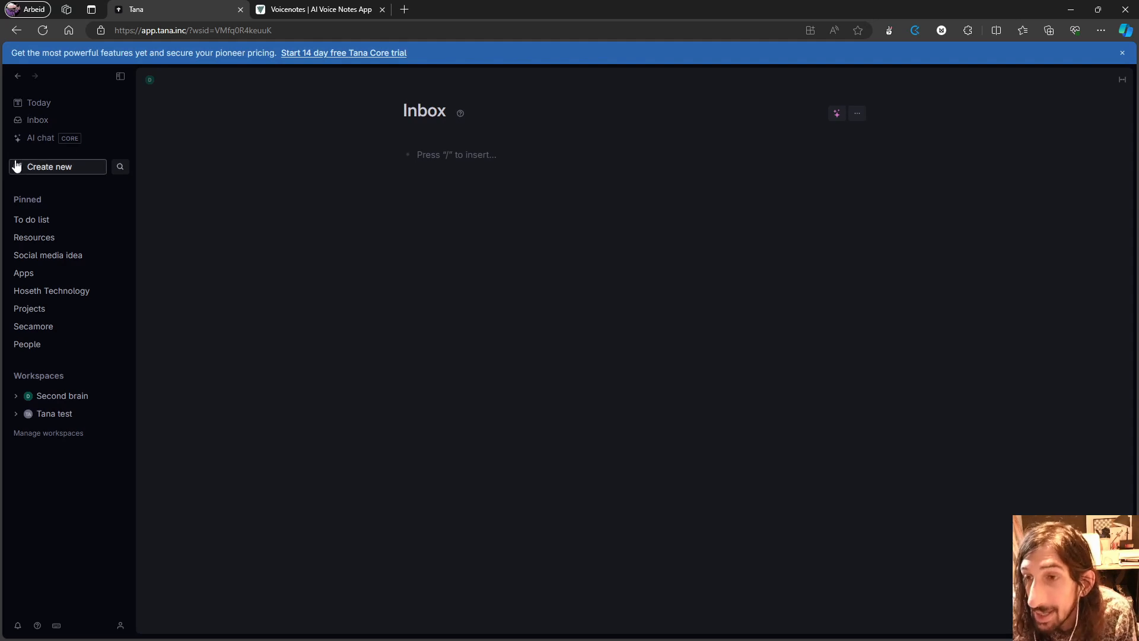
mouse_move(131, 147)
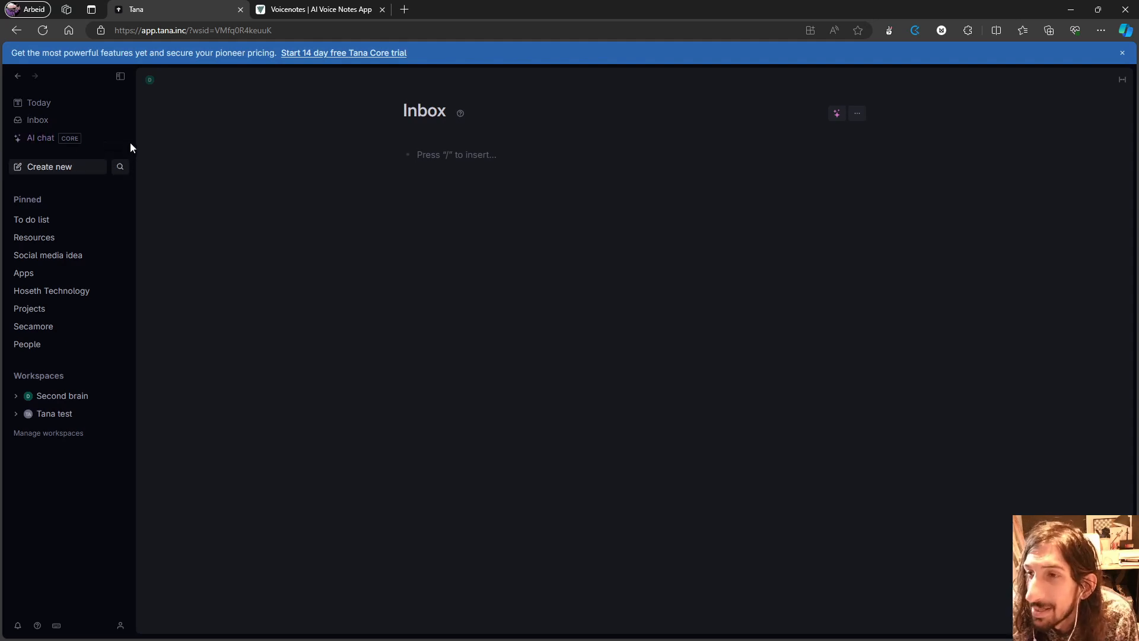
mouse_move(75, 124)
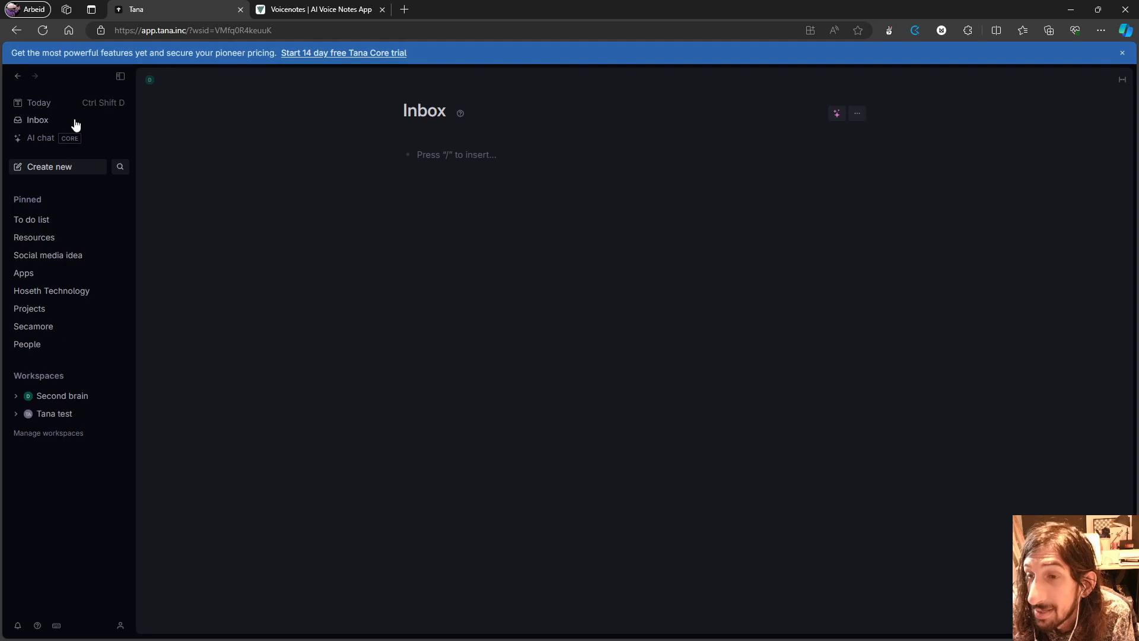
mouse_move(40, 138)
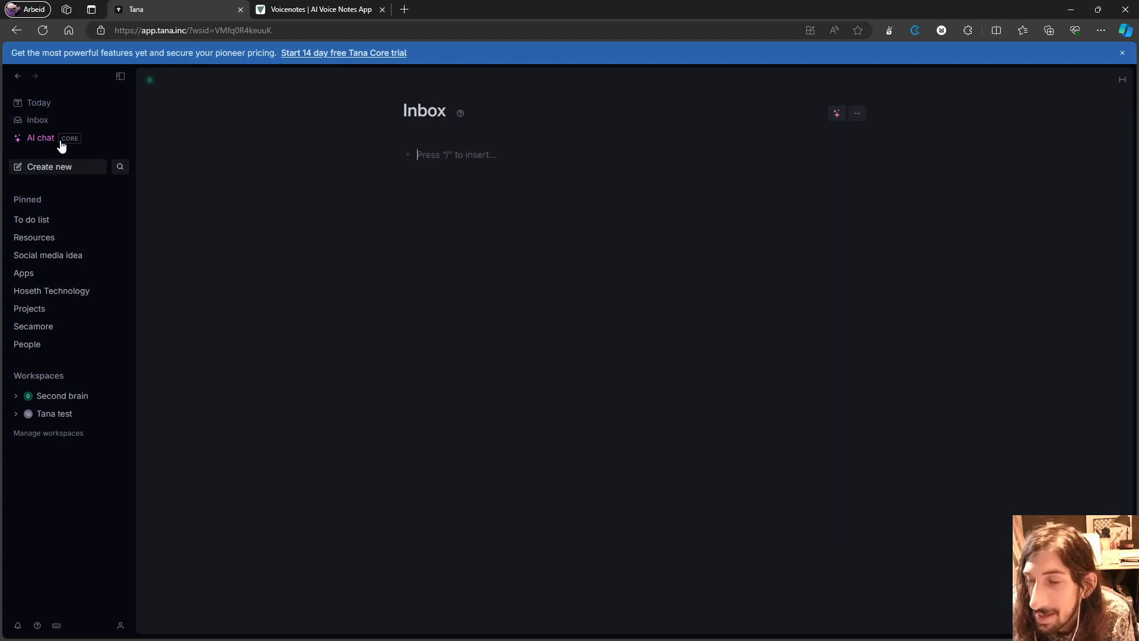
mouse_move(102, 153)
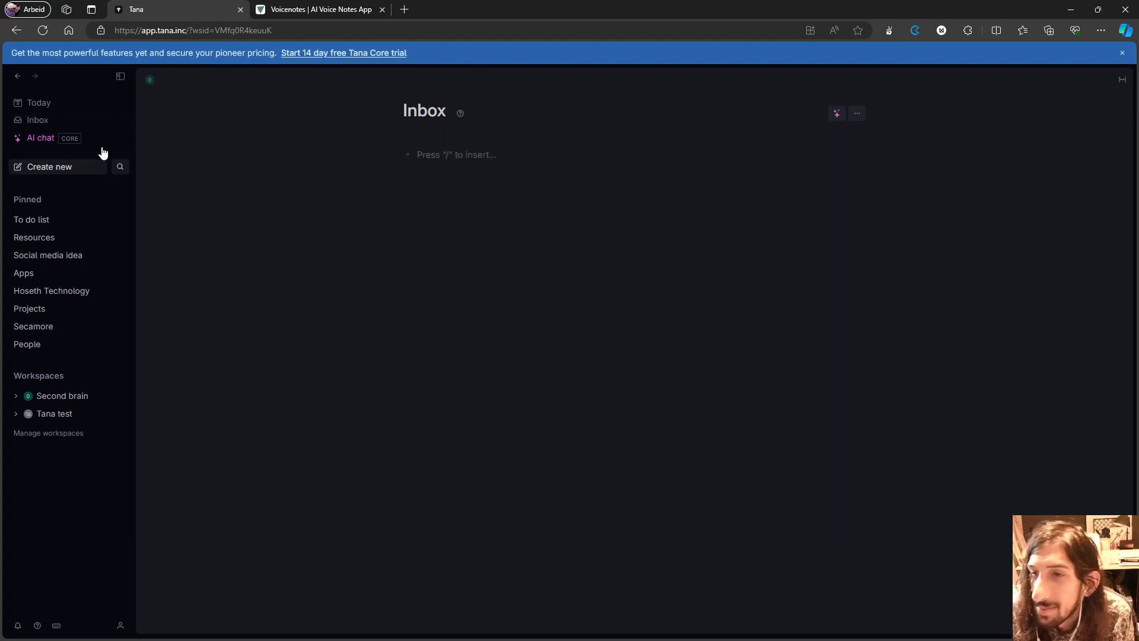
mouse_move(70, 237)
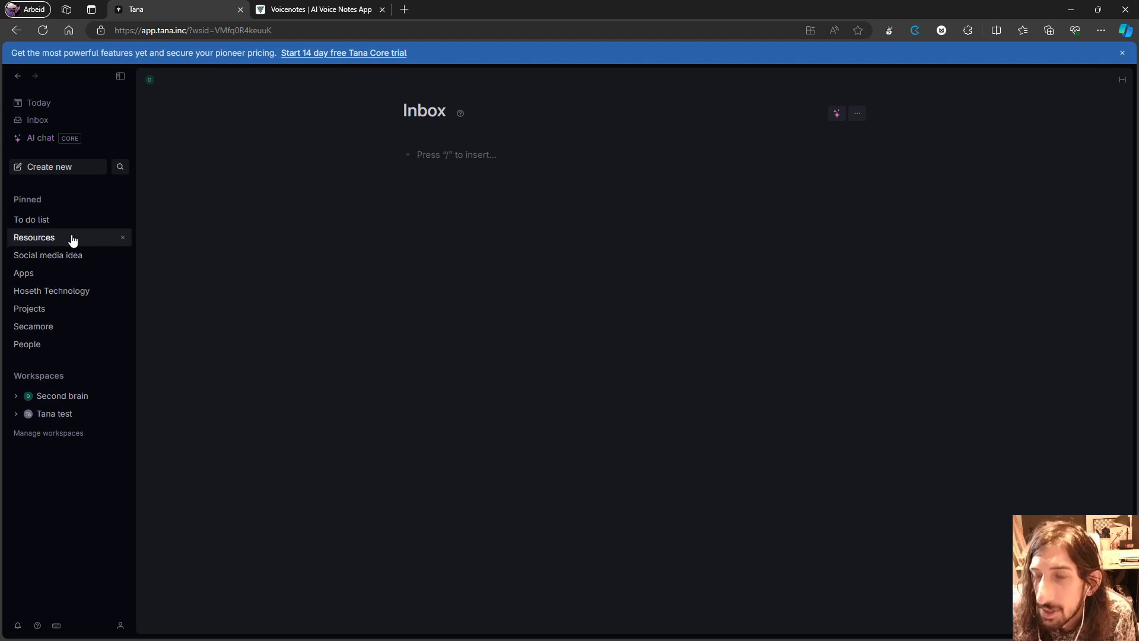
mouse_move(58, 241)
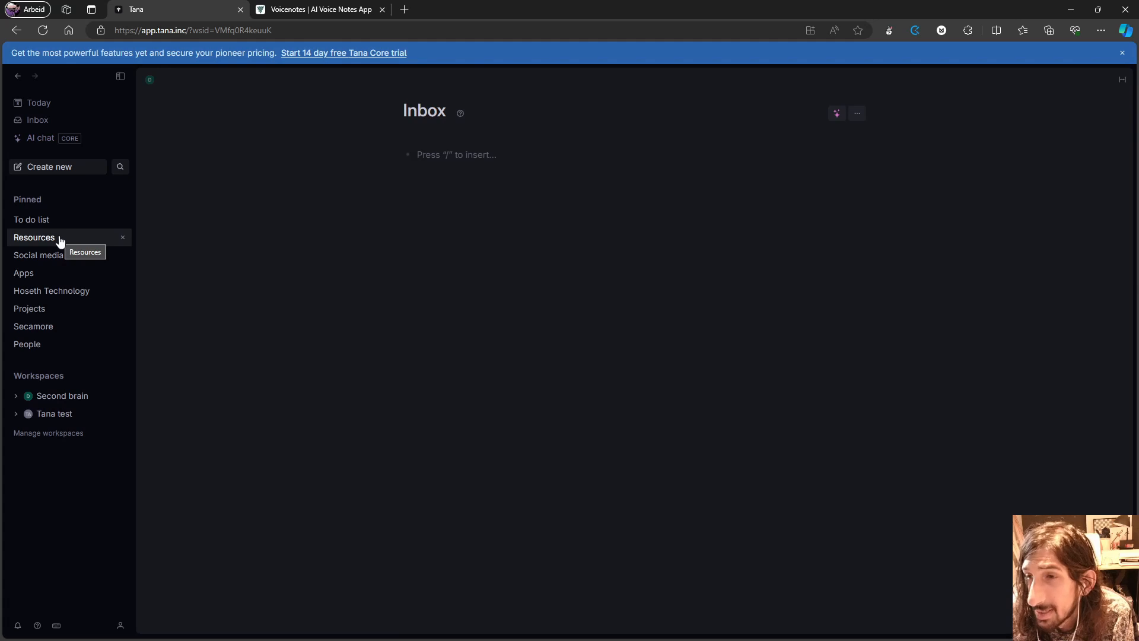
mouse_move(31, 219)
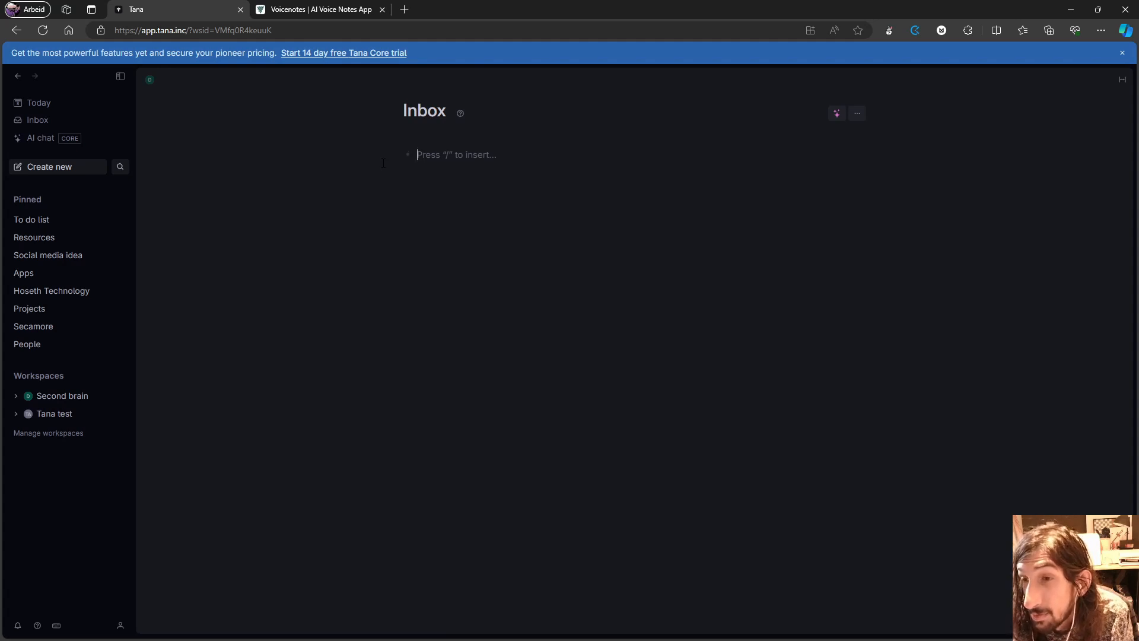
mouse_move(320, 177)
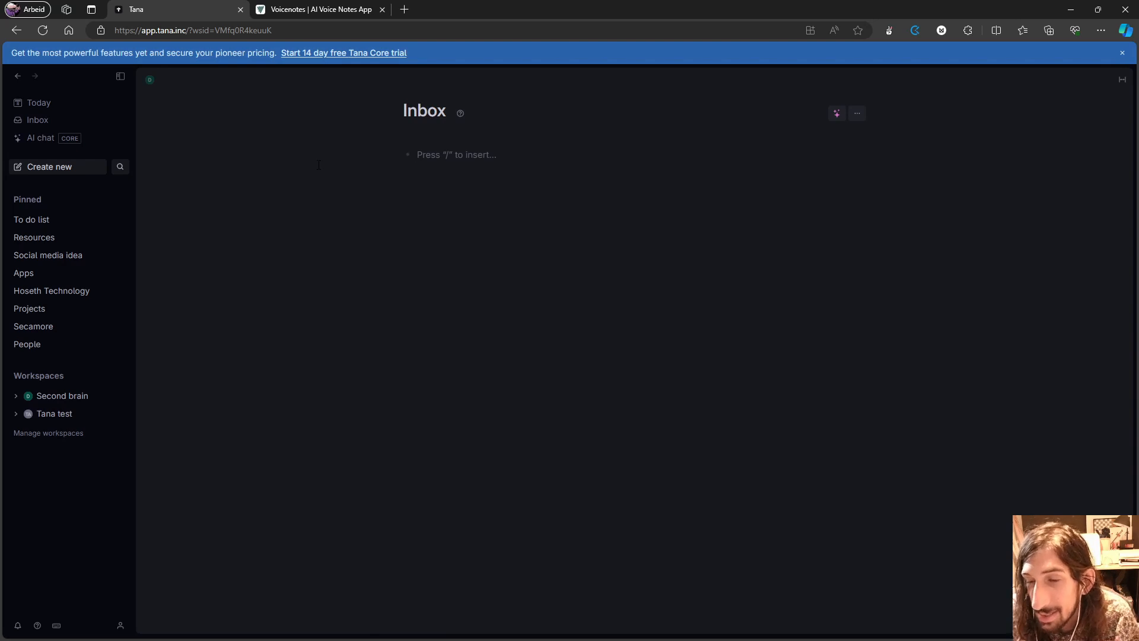
mouse_move(294, 156)
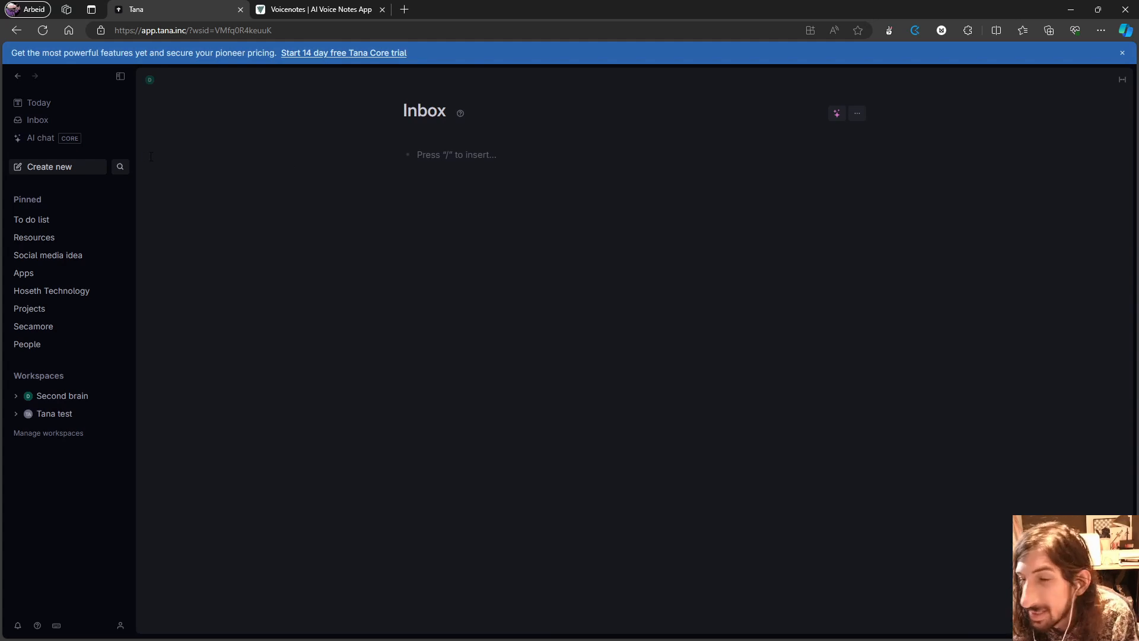
mouse_move(50, 193)
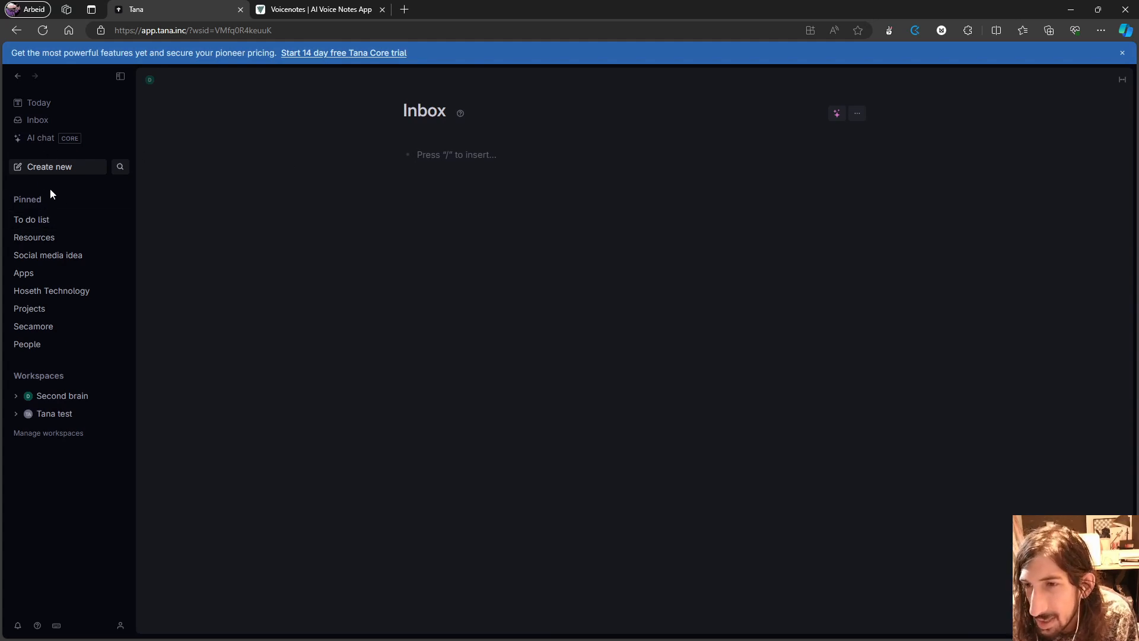
Step: Go to Resources > Social media idea and expand the #social media post results table
click(34, 237)
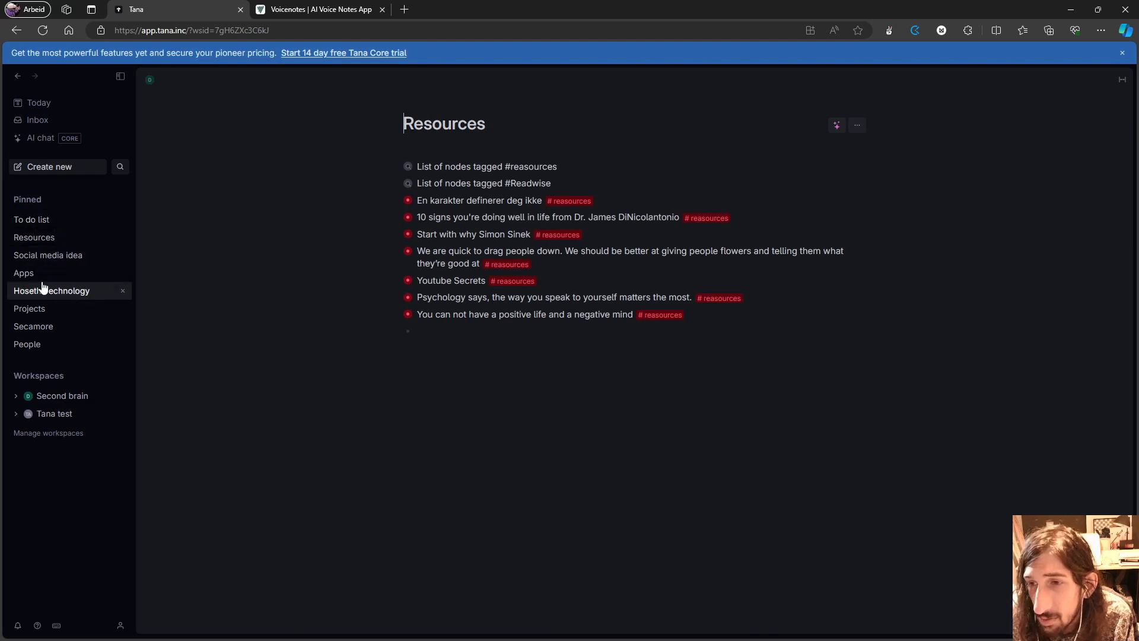
click(48, 255)
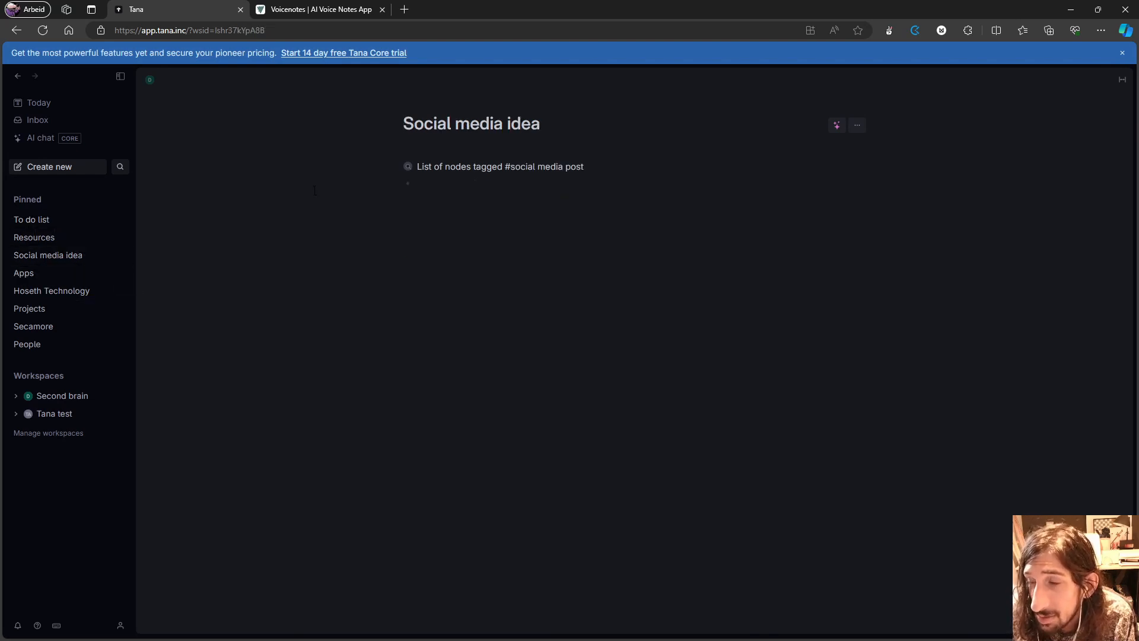
click(396, 166)
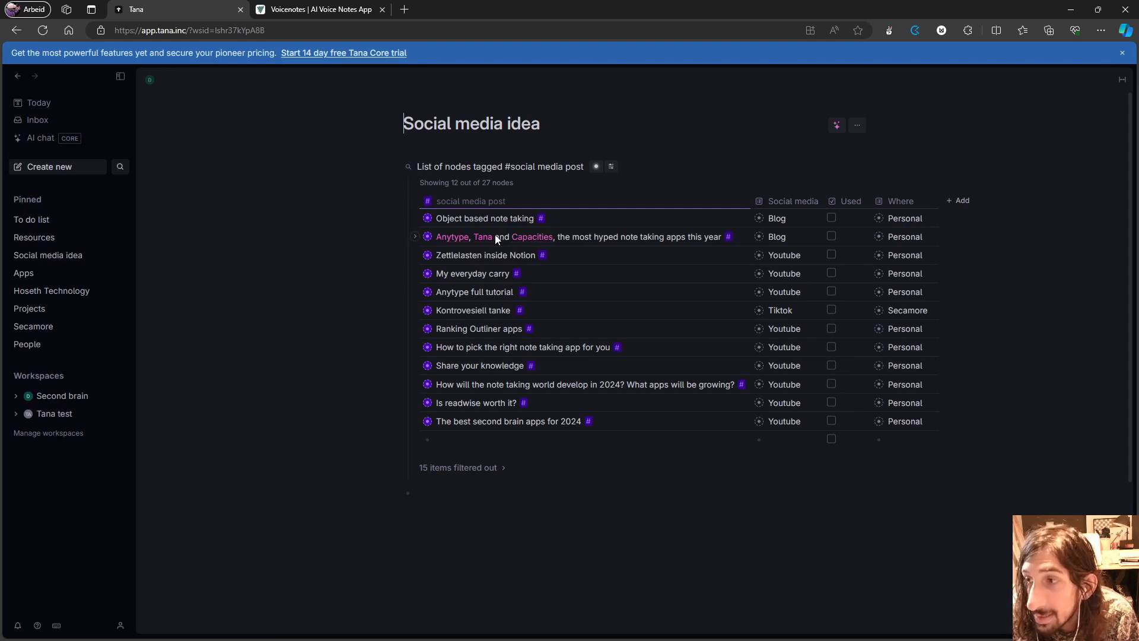
mouse_move(543, 250)
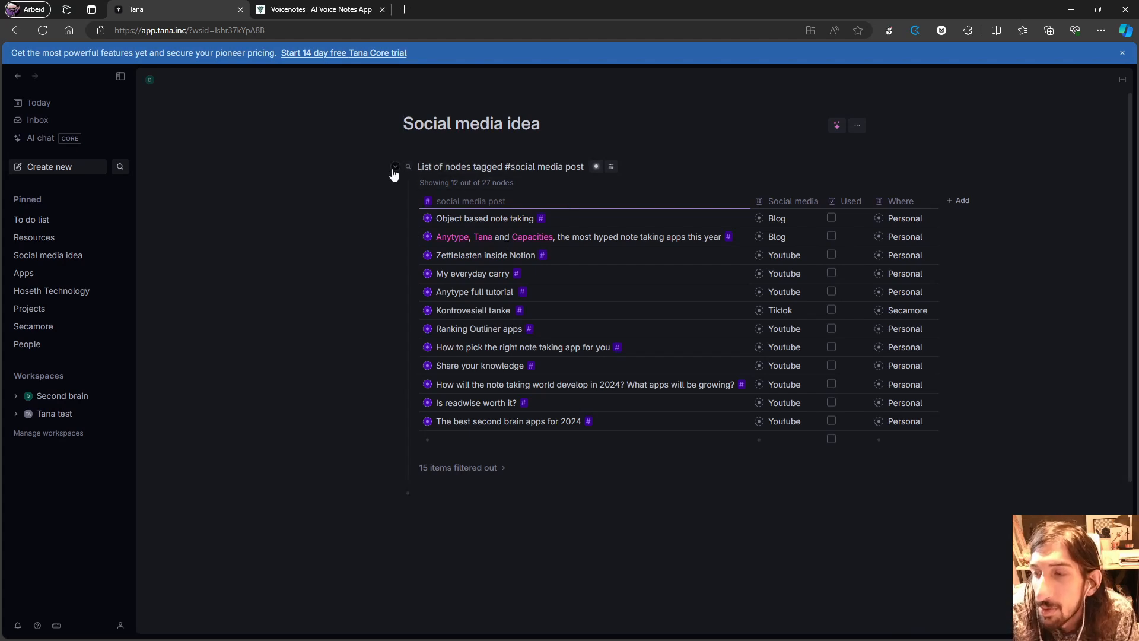
mouse_move(395, 166)
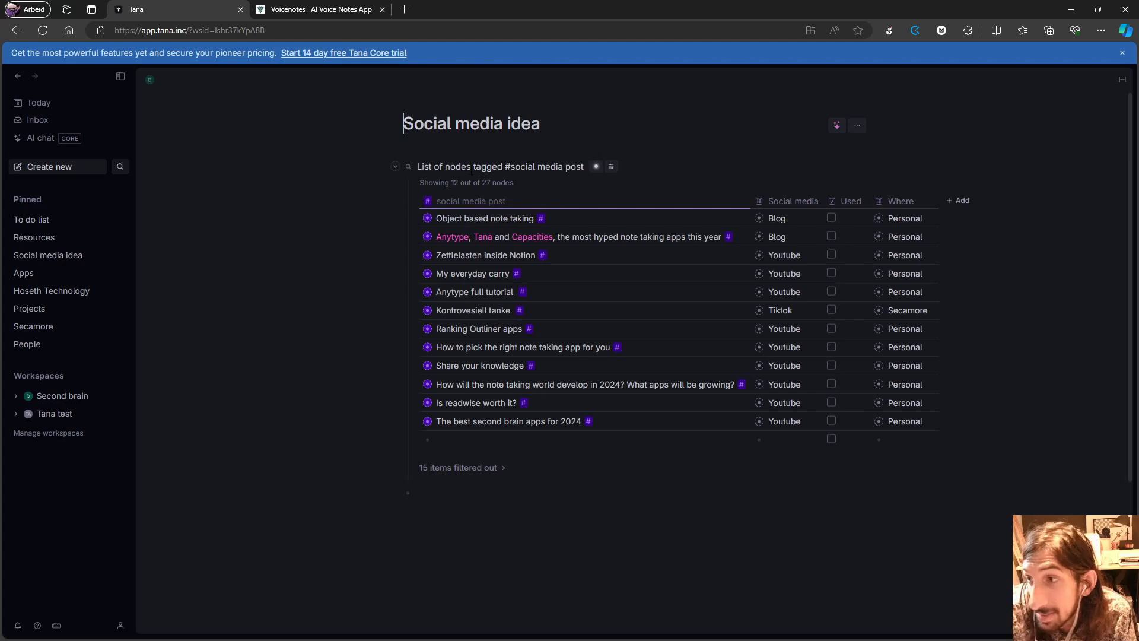
mouse_move(427, 201)
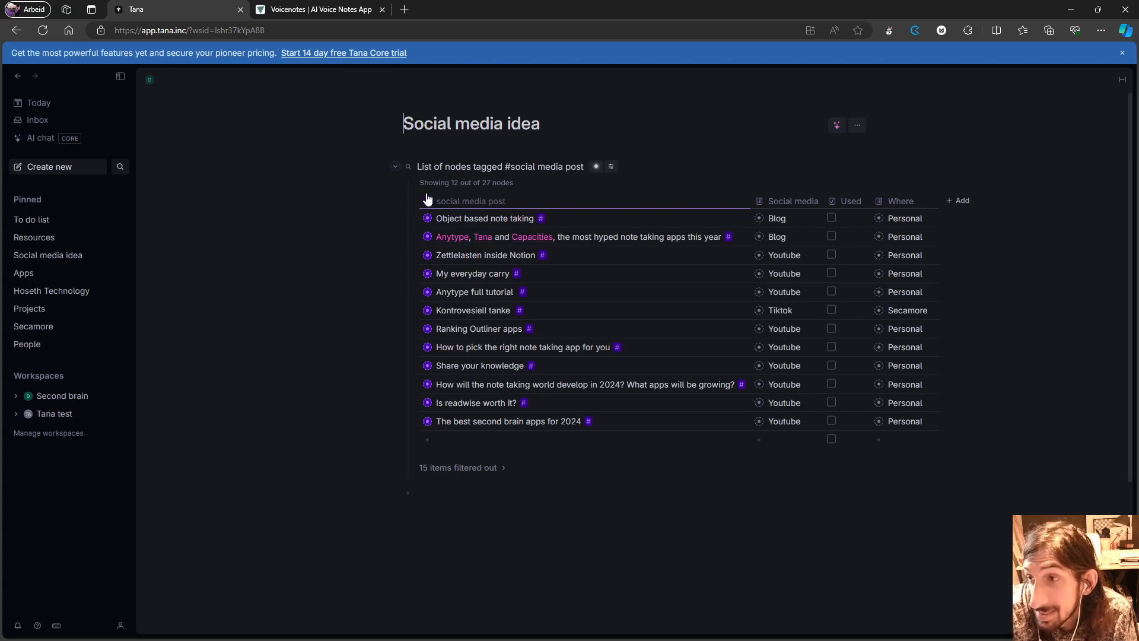
mouse_move(427, 202)
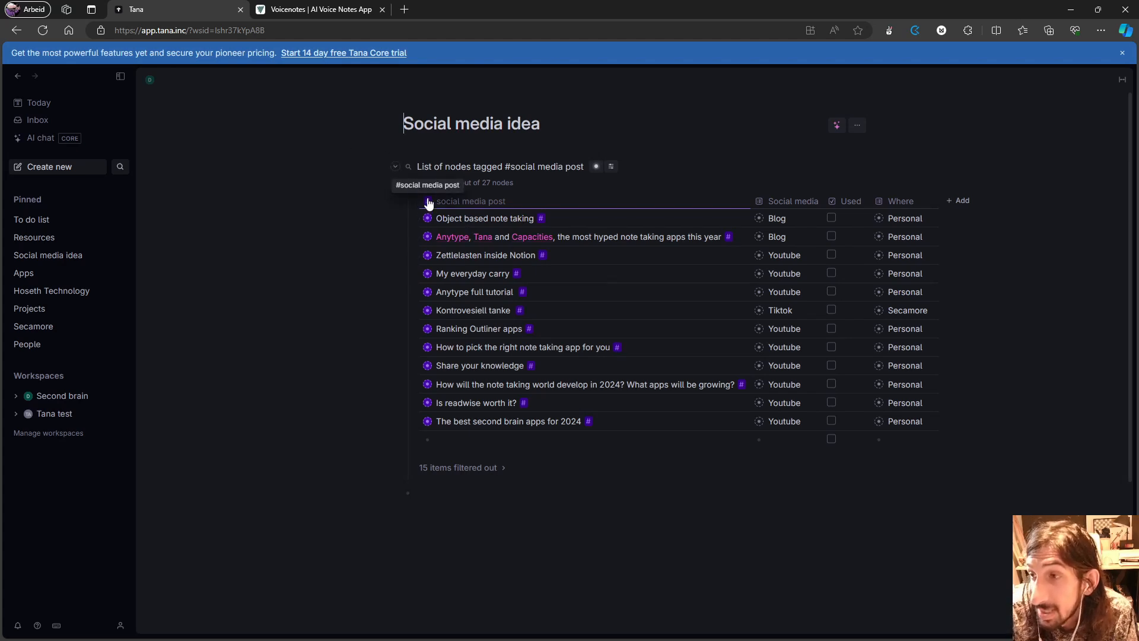
Step: Collapse the social media post table and create a #stationary search node
double_click(424, 166)
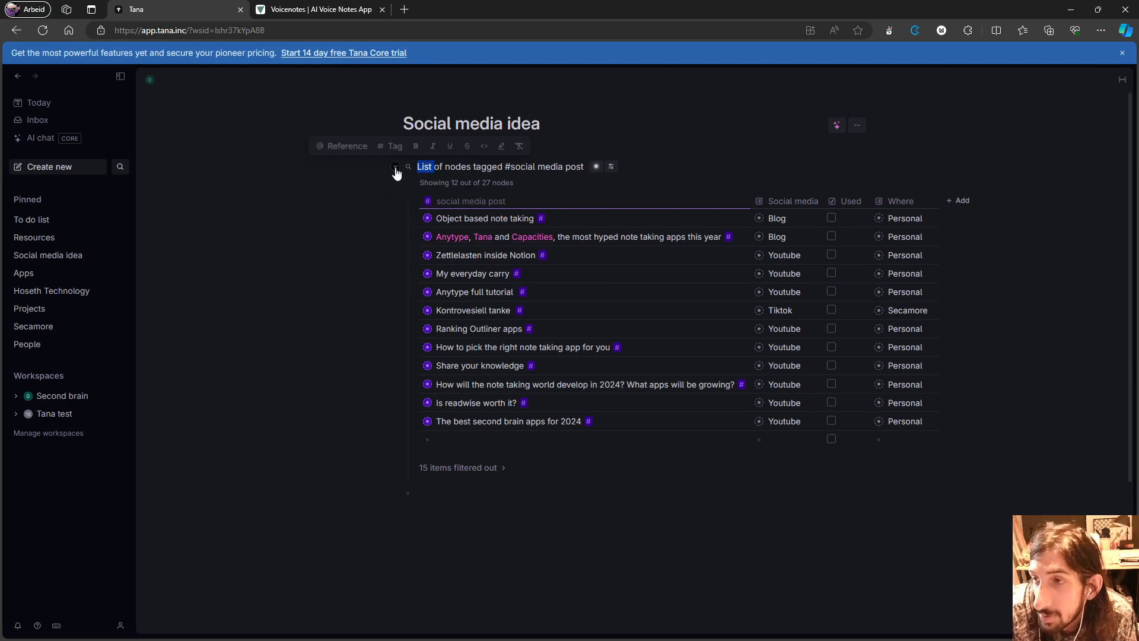
click(395, 166)
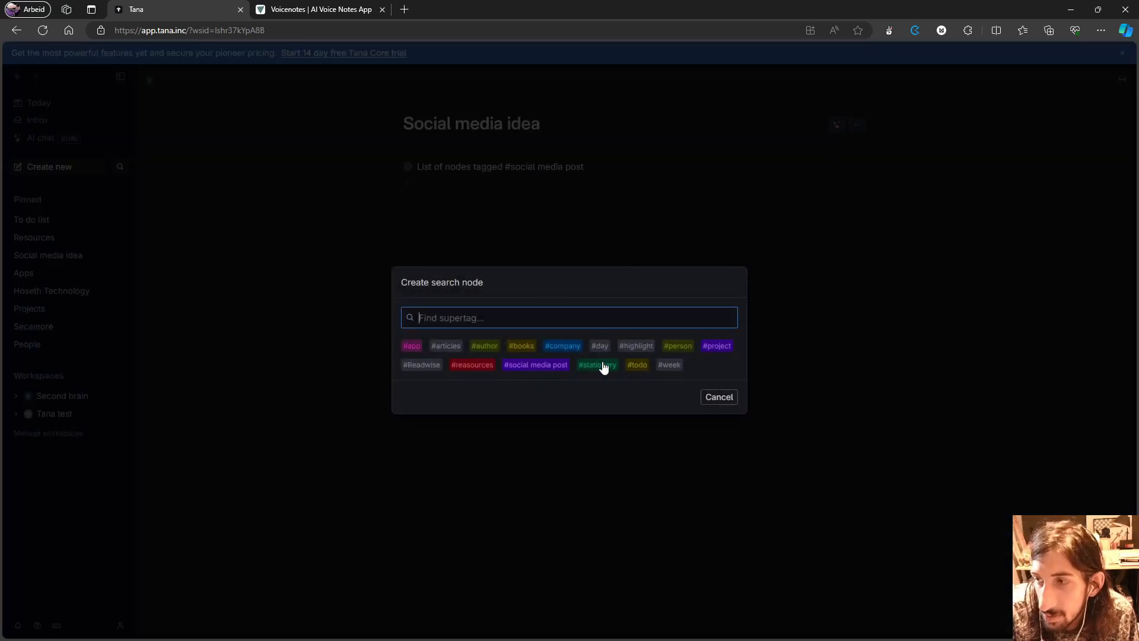
click(595, 364)
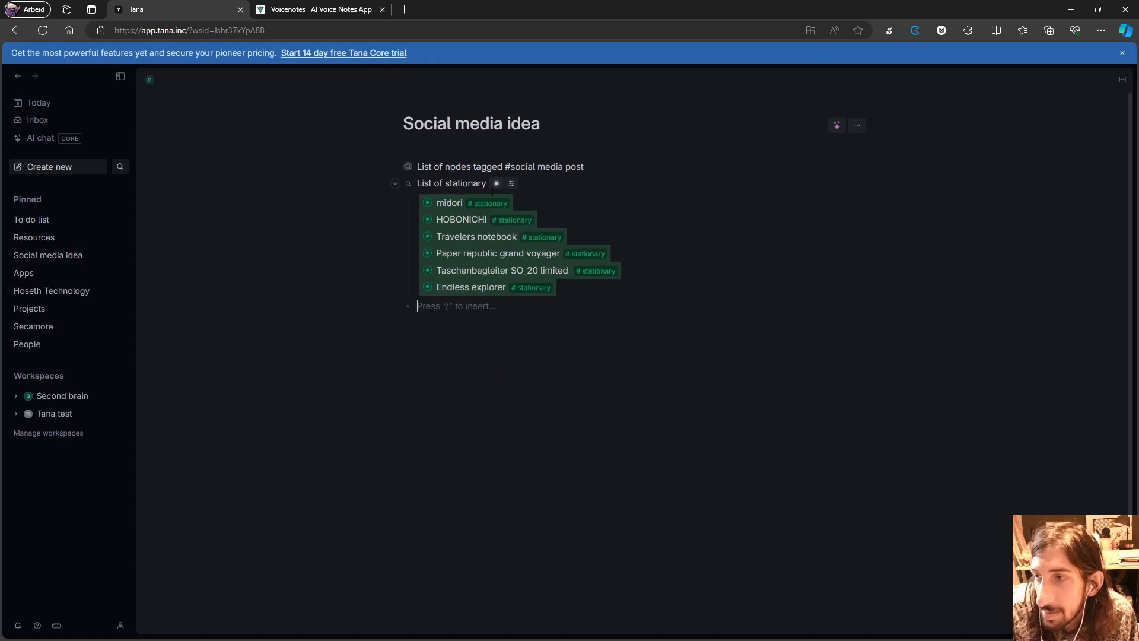
mouse_move(511, 182)
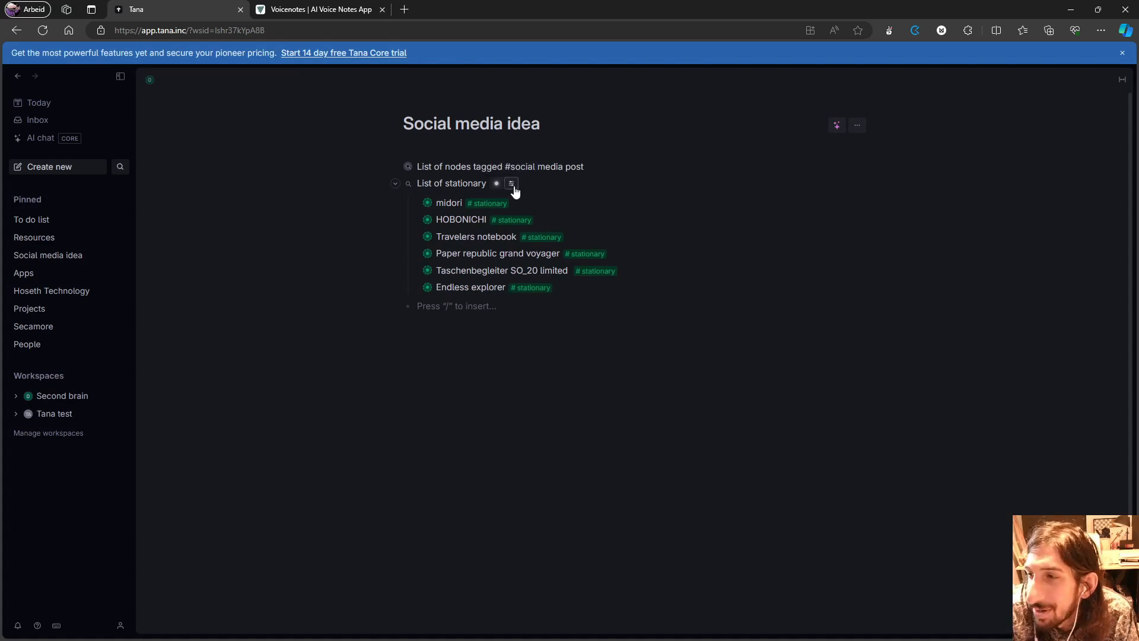
Step: View the stationary results as a table, then revert the node to Untitled
click(511, 182)
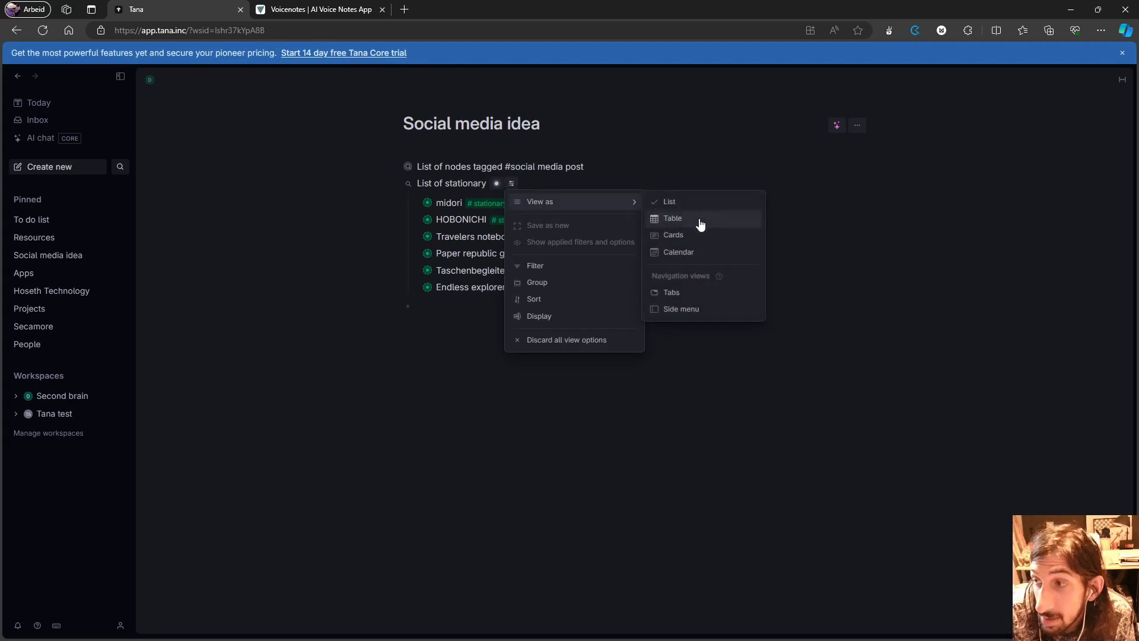
click(673, 218)
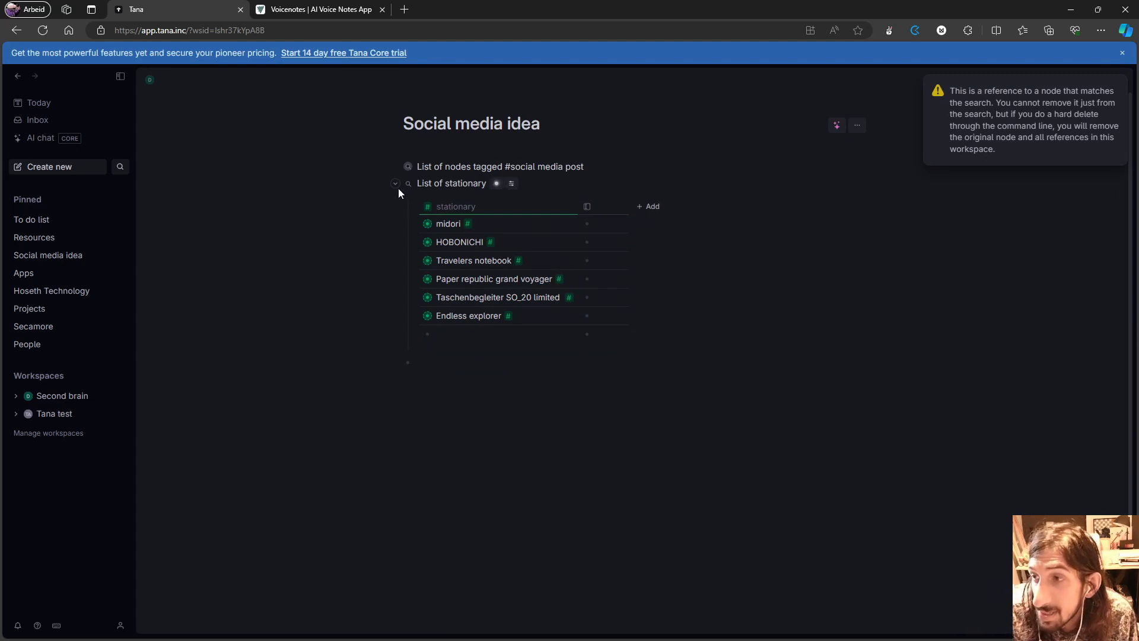
click(395, 183)
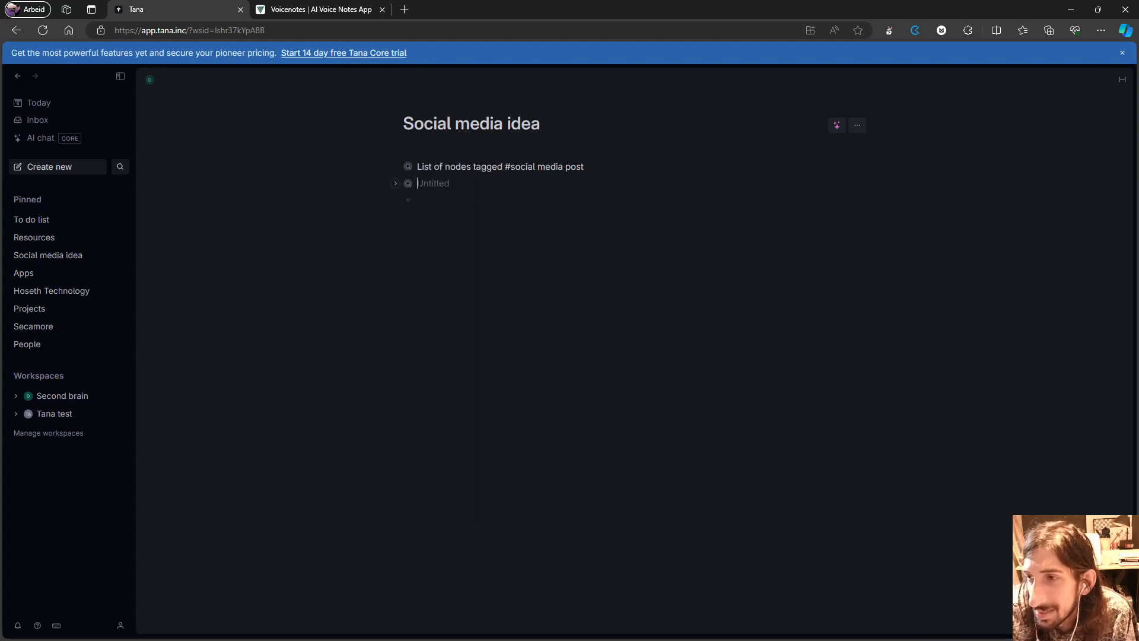
right_click(434, 183)
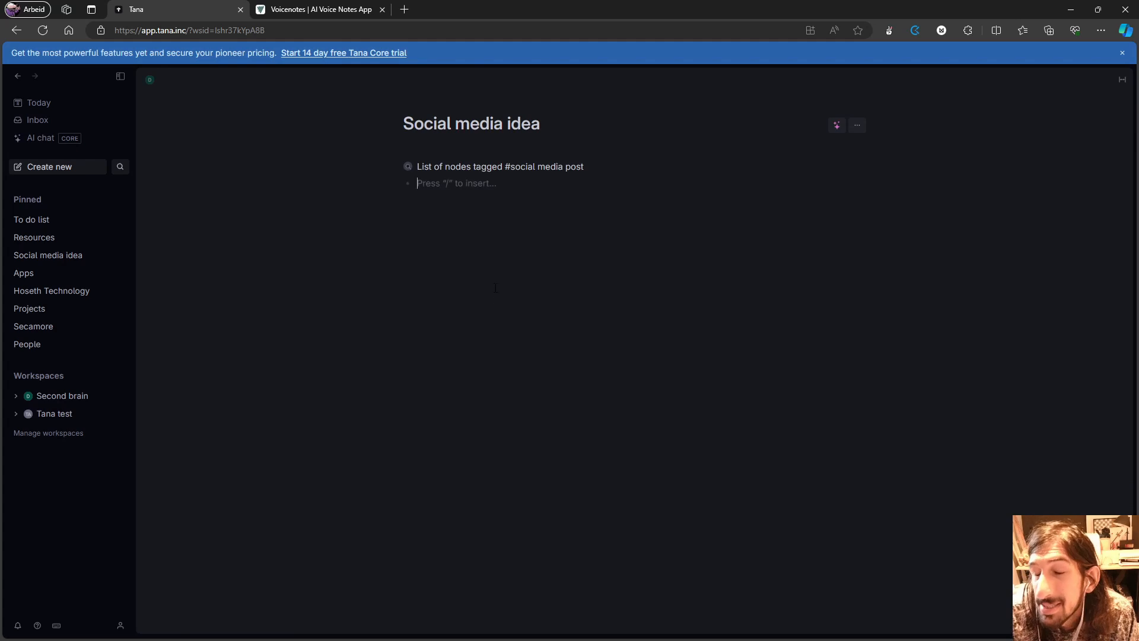
mouse_move(478, 257)
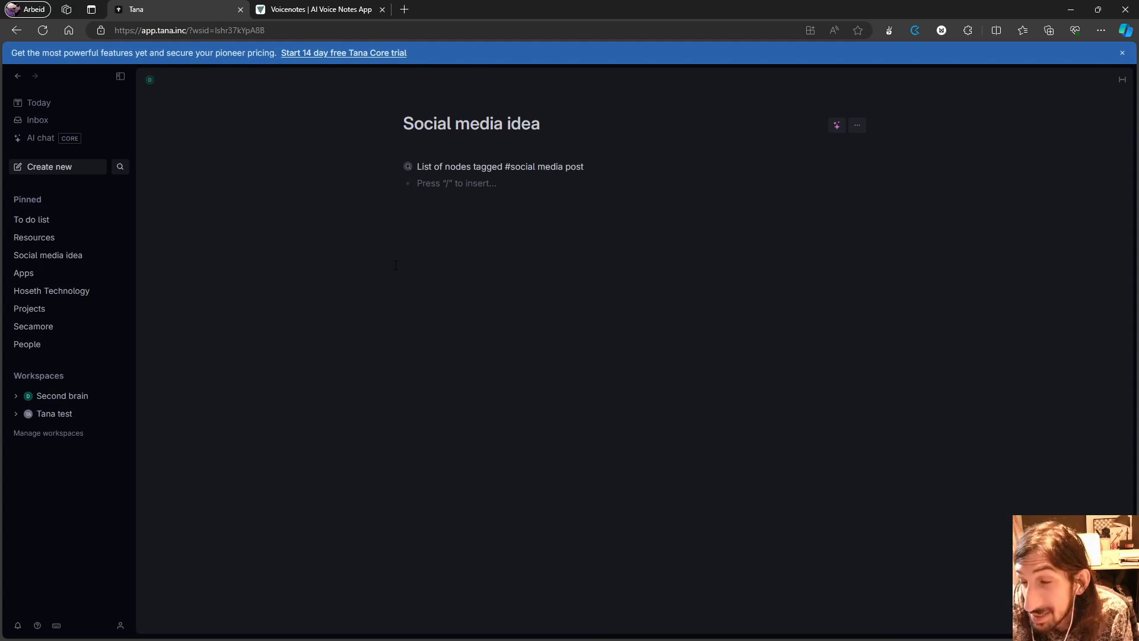
mouse_move(250, 260)
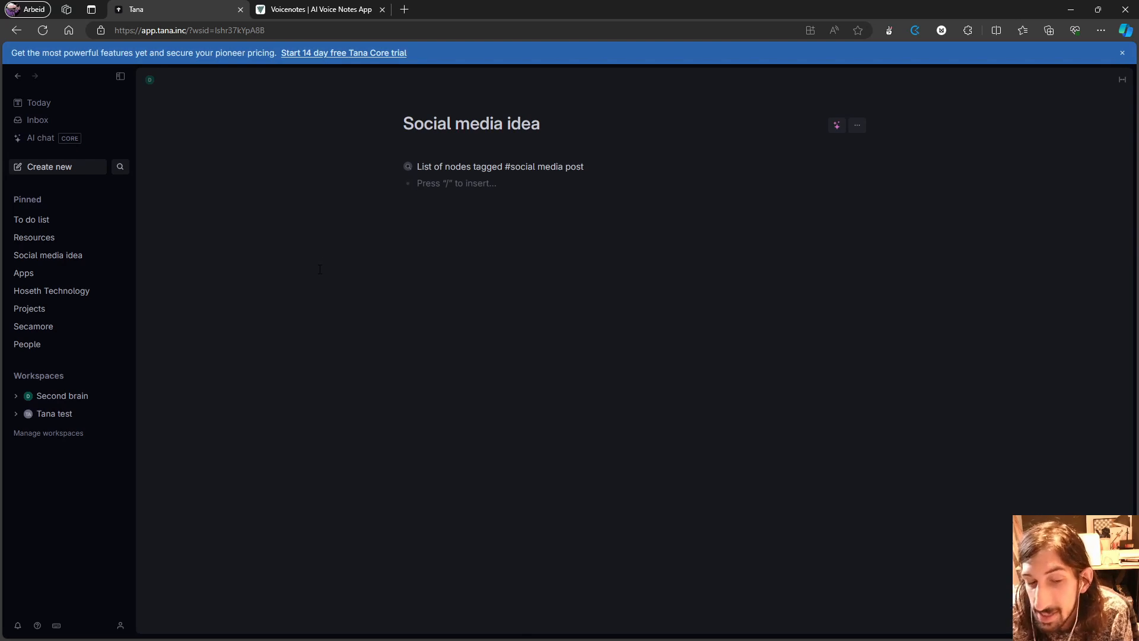
mouse_move(314, 235)
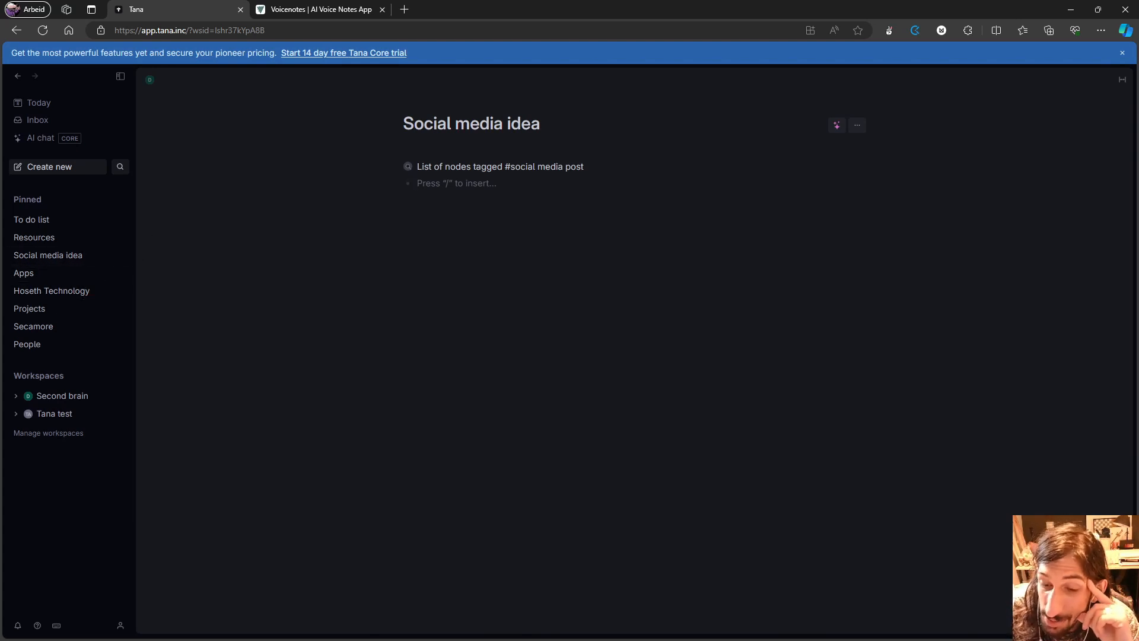
Step: Delete the Untitled search node from its context menu
click(455, 182)
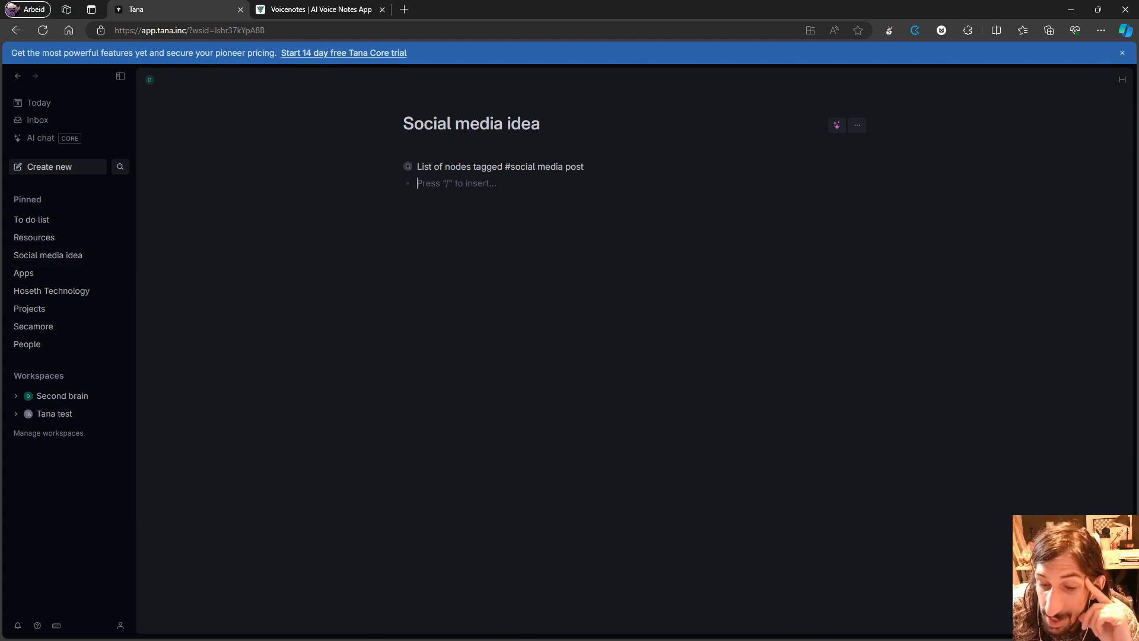